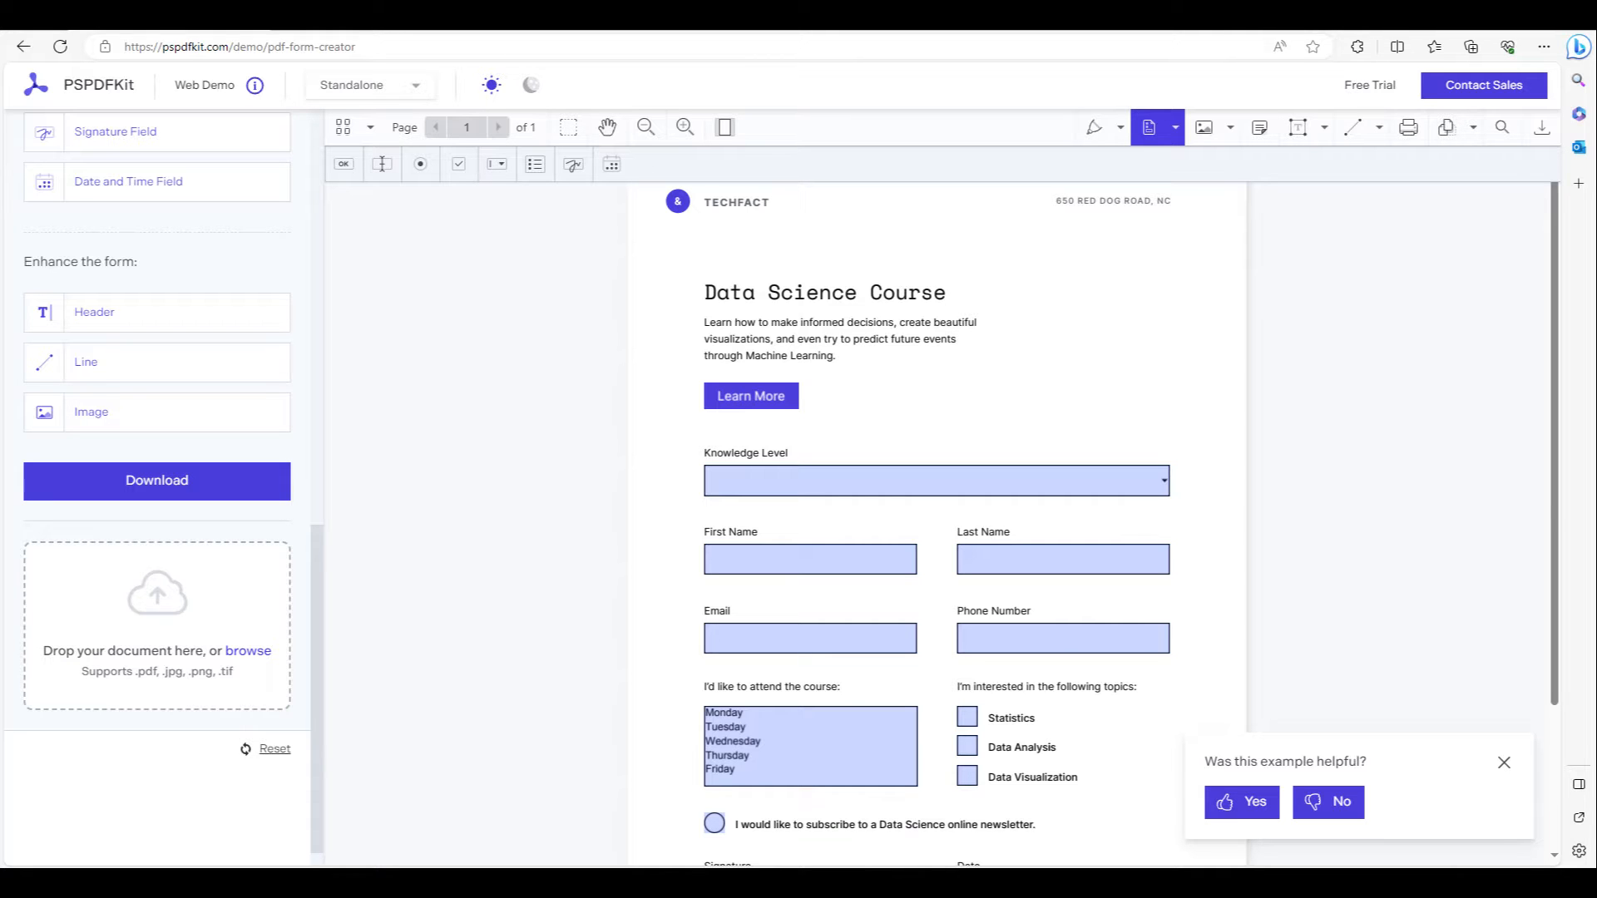
{"action": "mouse_move", "coordinate": [158, 606]}
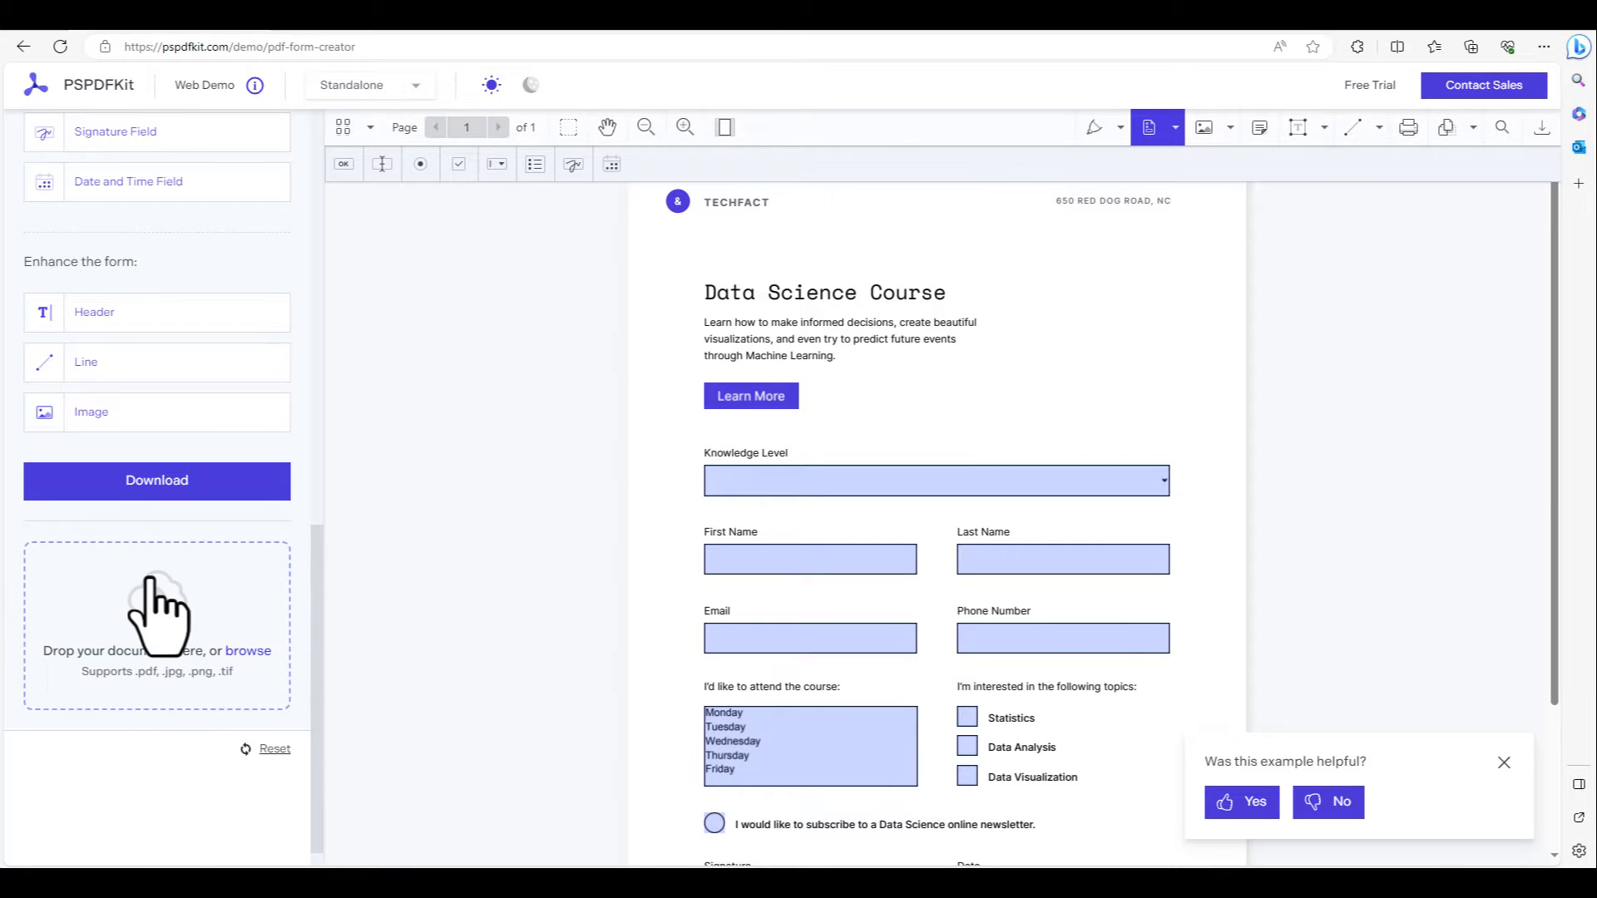
Upload the Appsense certificate PDF through the drop zone's browse link
{"action": "left_click", "coordinate": [246, 650]}
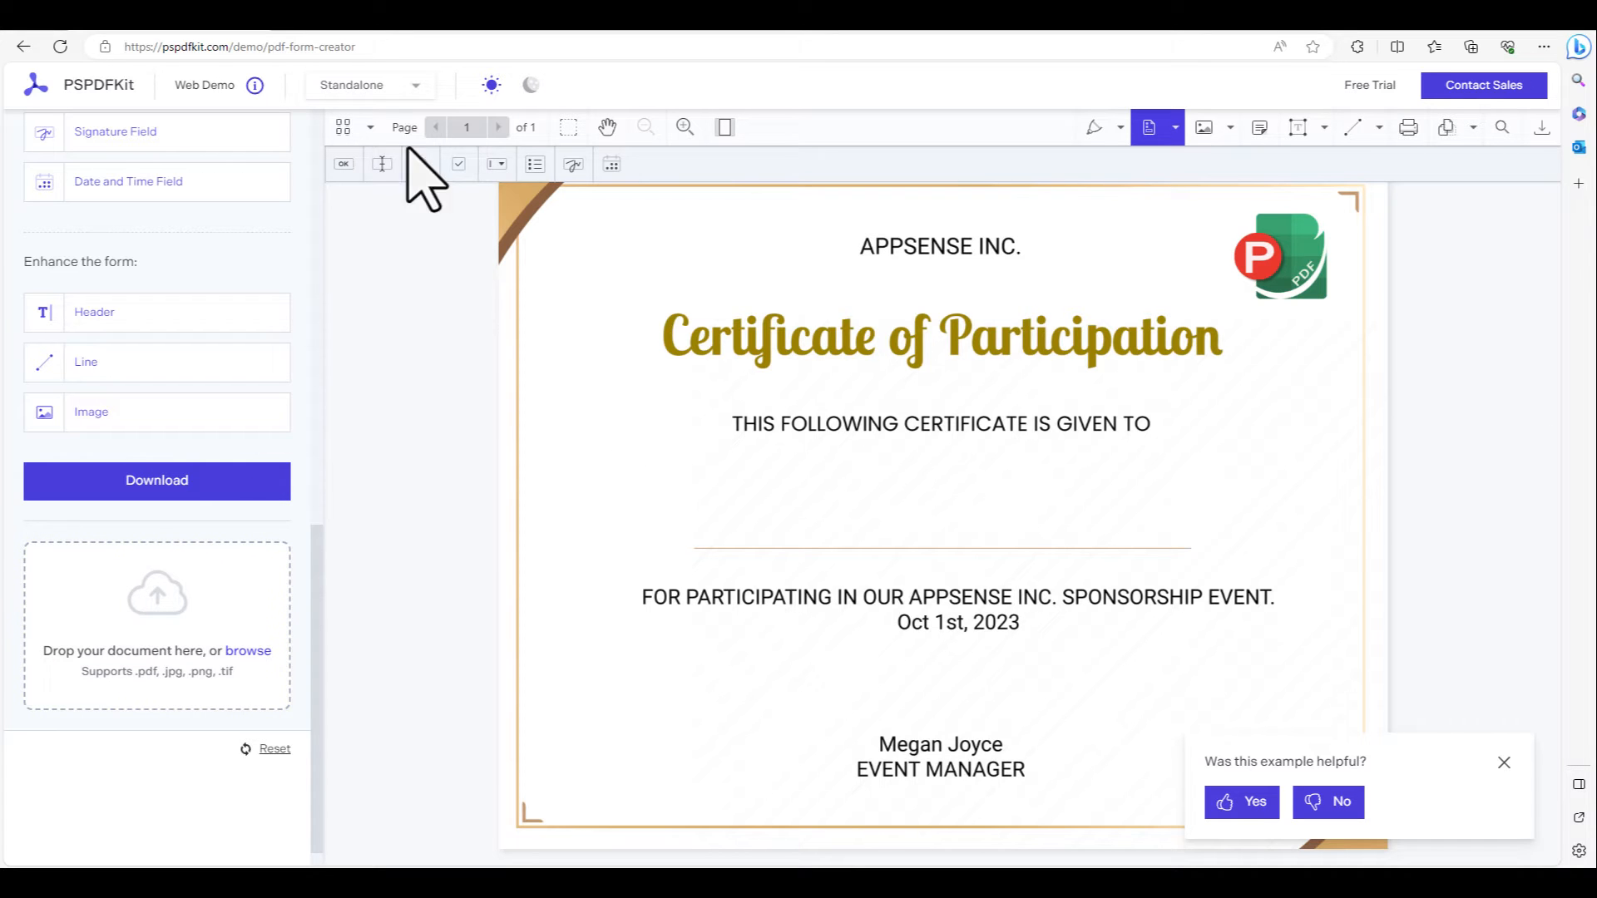
Place a text field on the certificate's name line with font size 144
{"action": "left_click", "coordinate": [381, 164]}
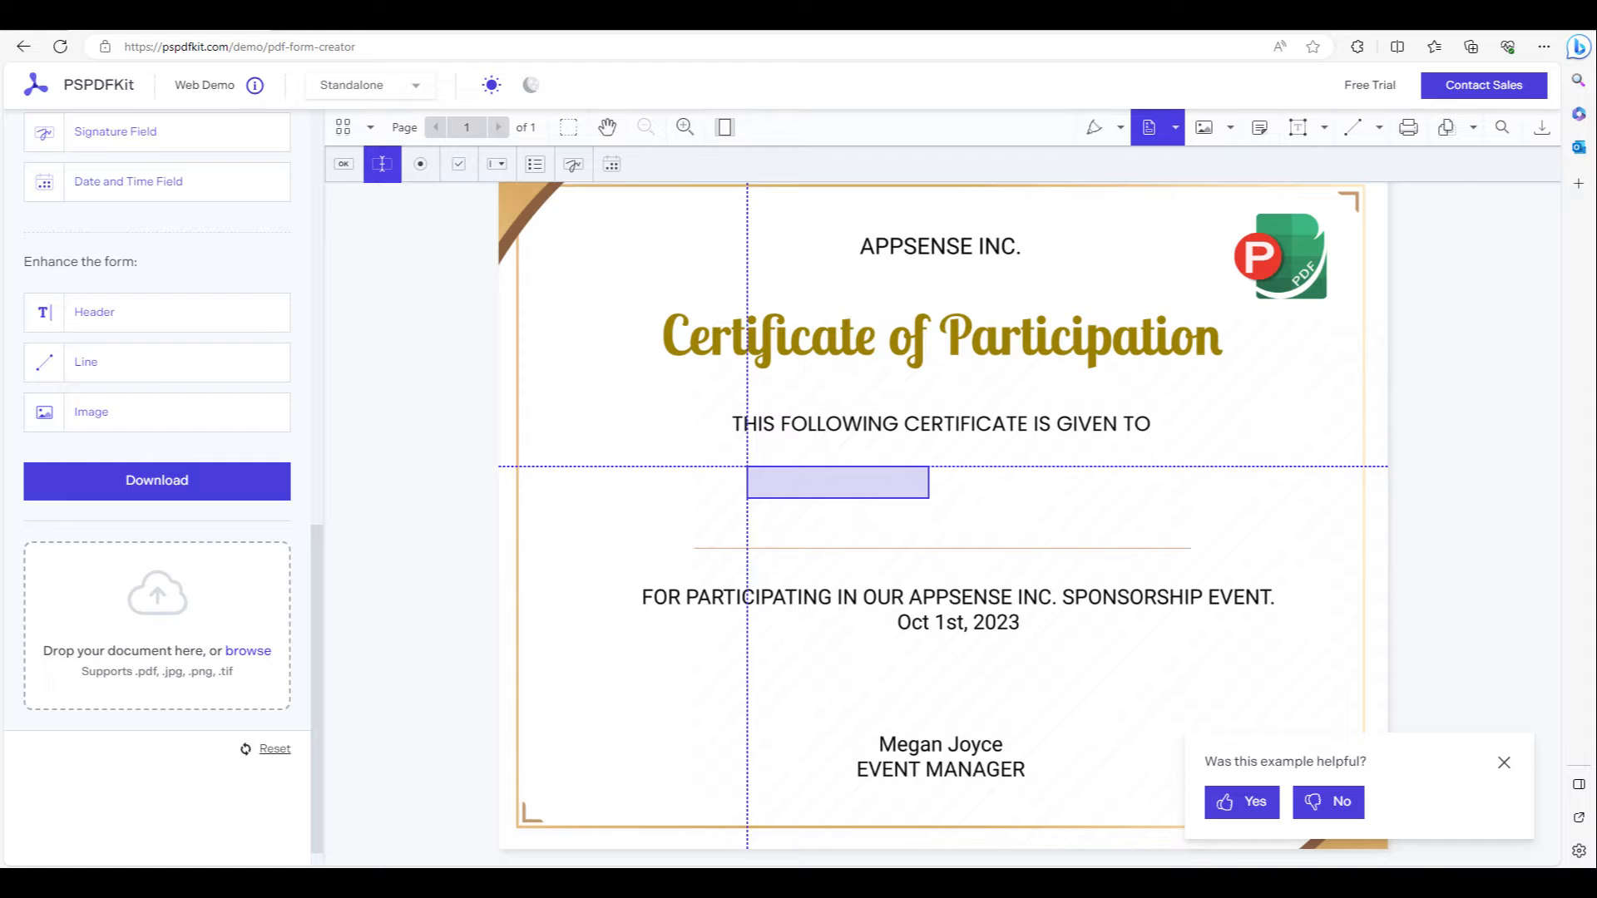
{"action": "left_click", "coordinate": [836, 482]}
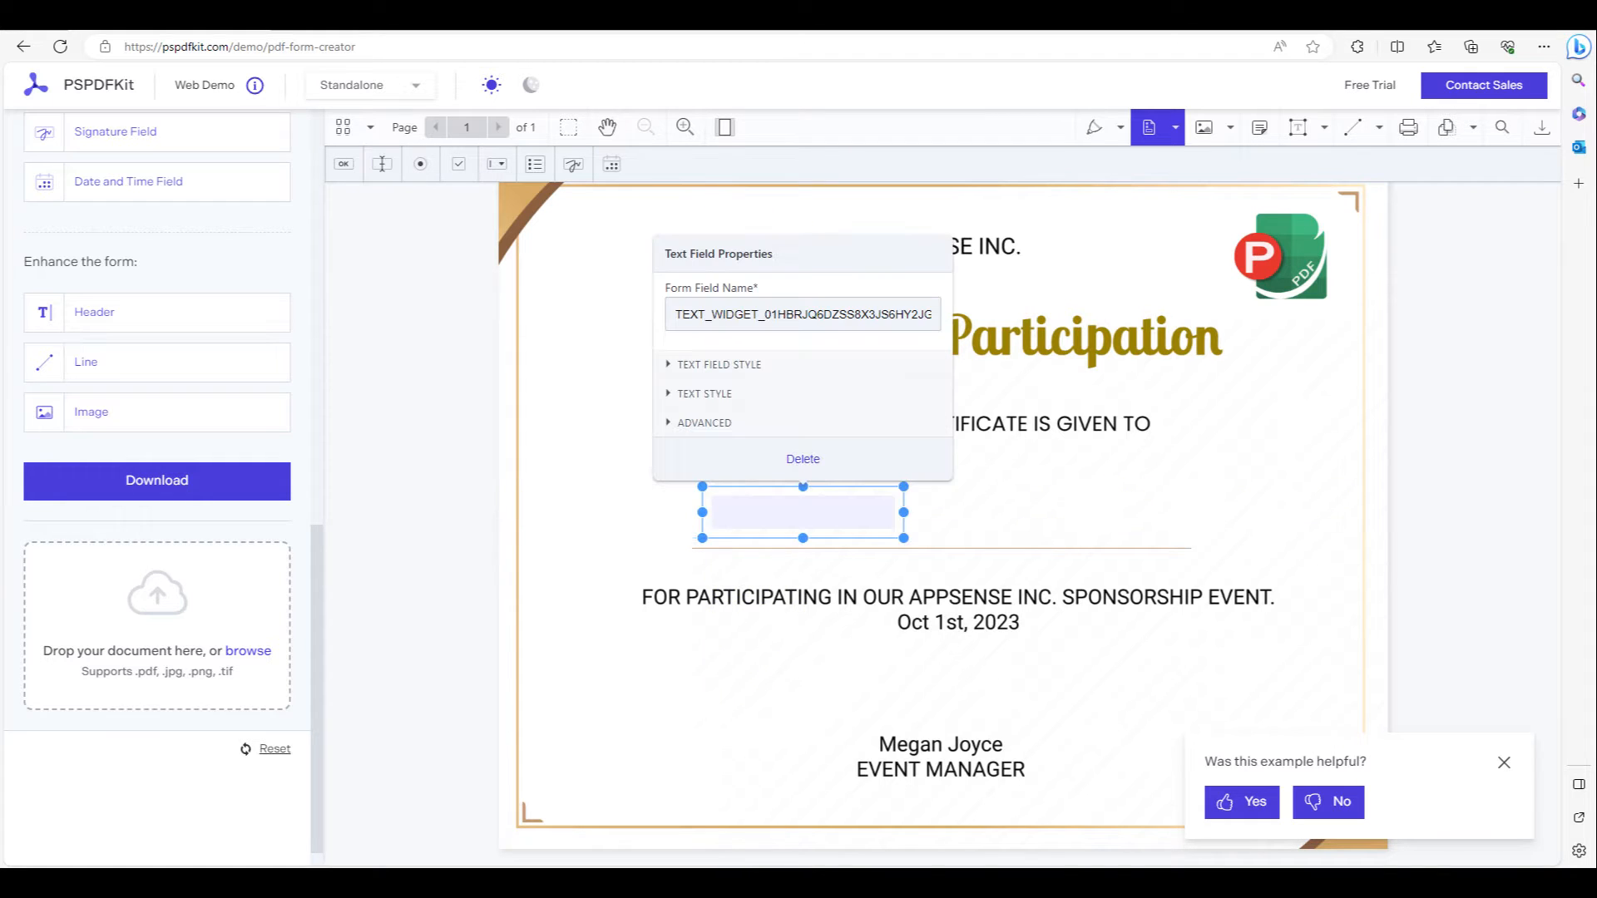
{"action": "mouse_move", "coordinate": [914, 519]}
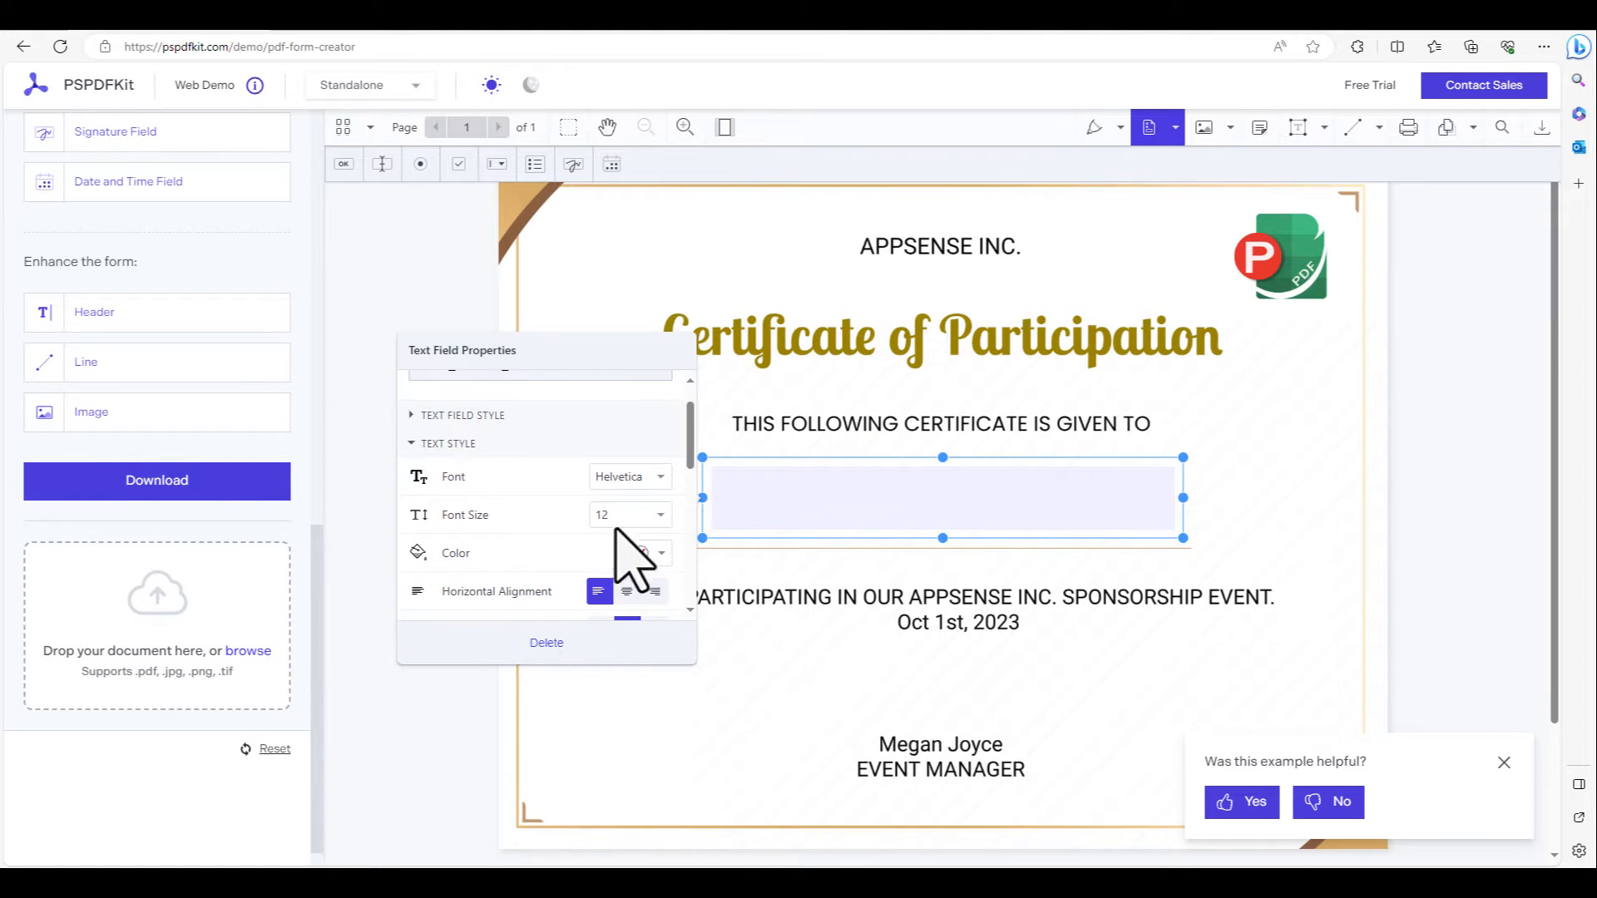
{"action": "type", "text": "144"}
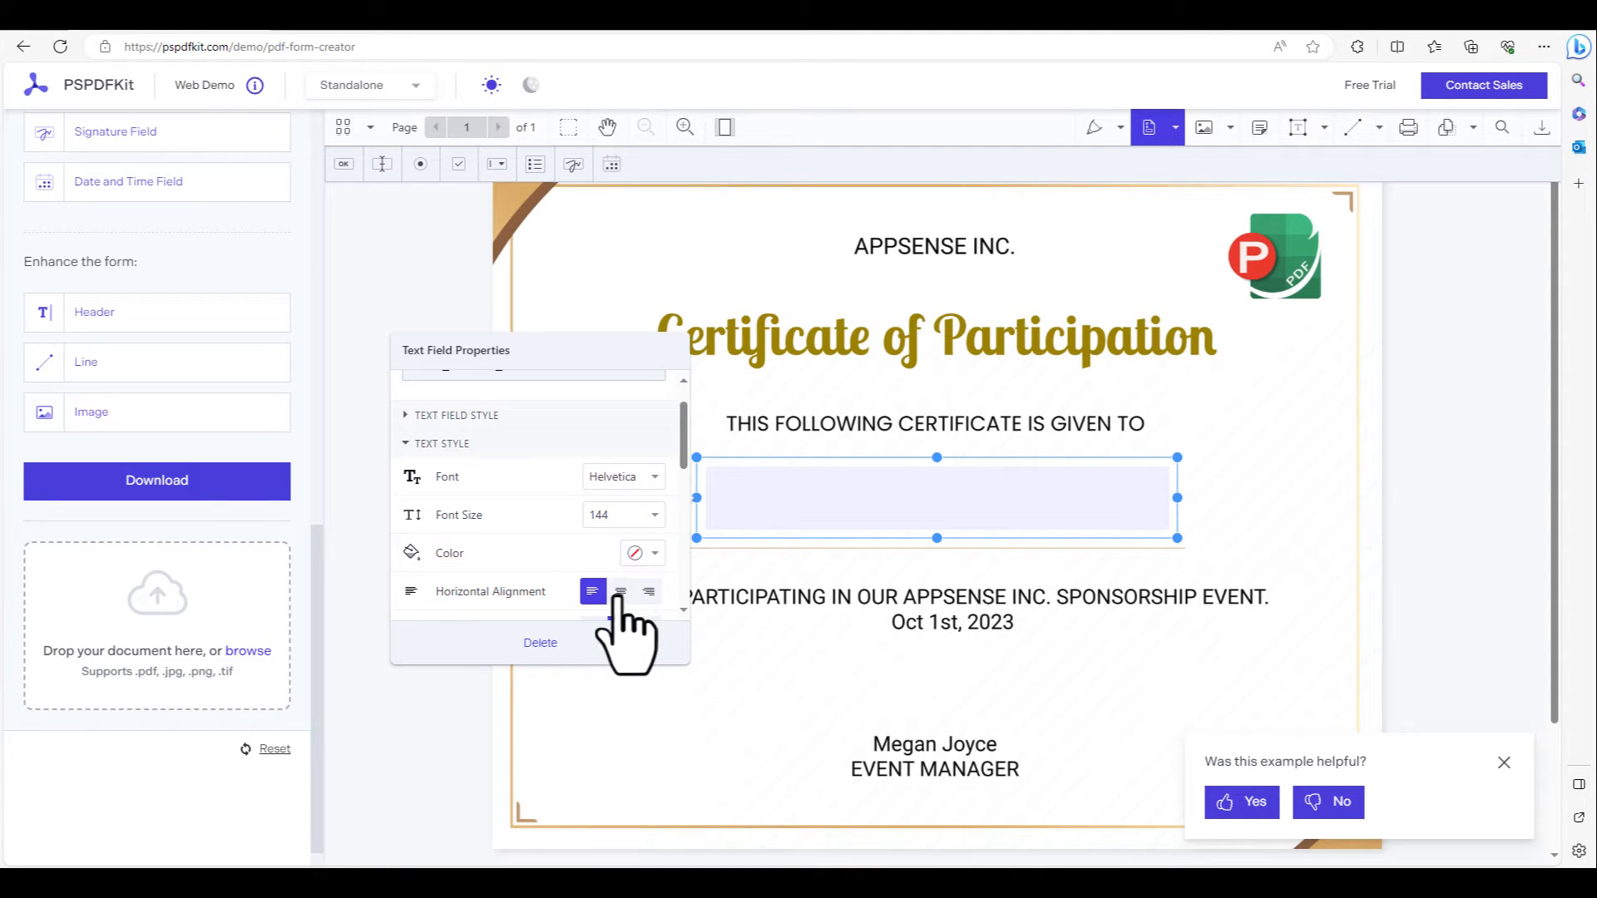
{"action": "scroll", "scroll_direction": "down", "scroll_amount": 3}
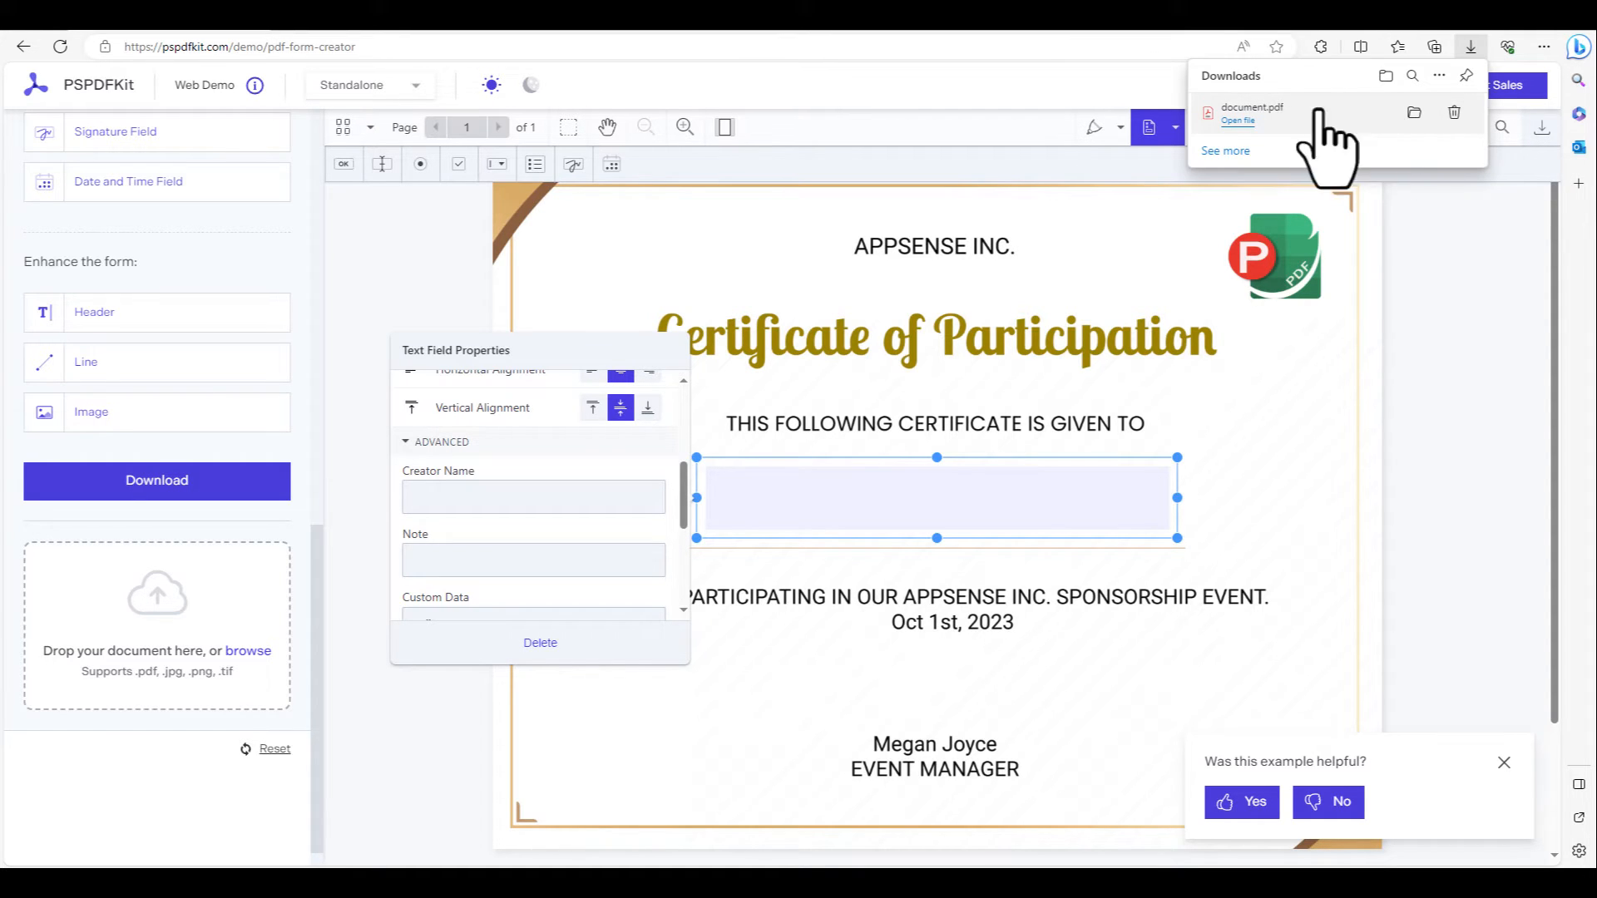
{"action": "mouse_move", "coordinate": [1414, 112]}
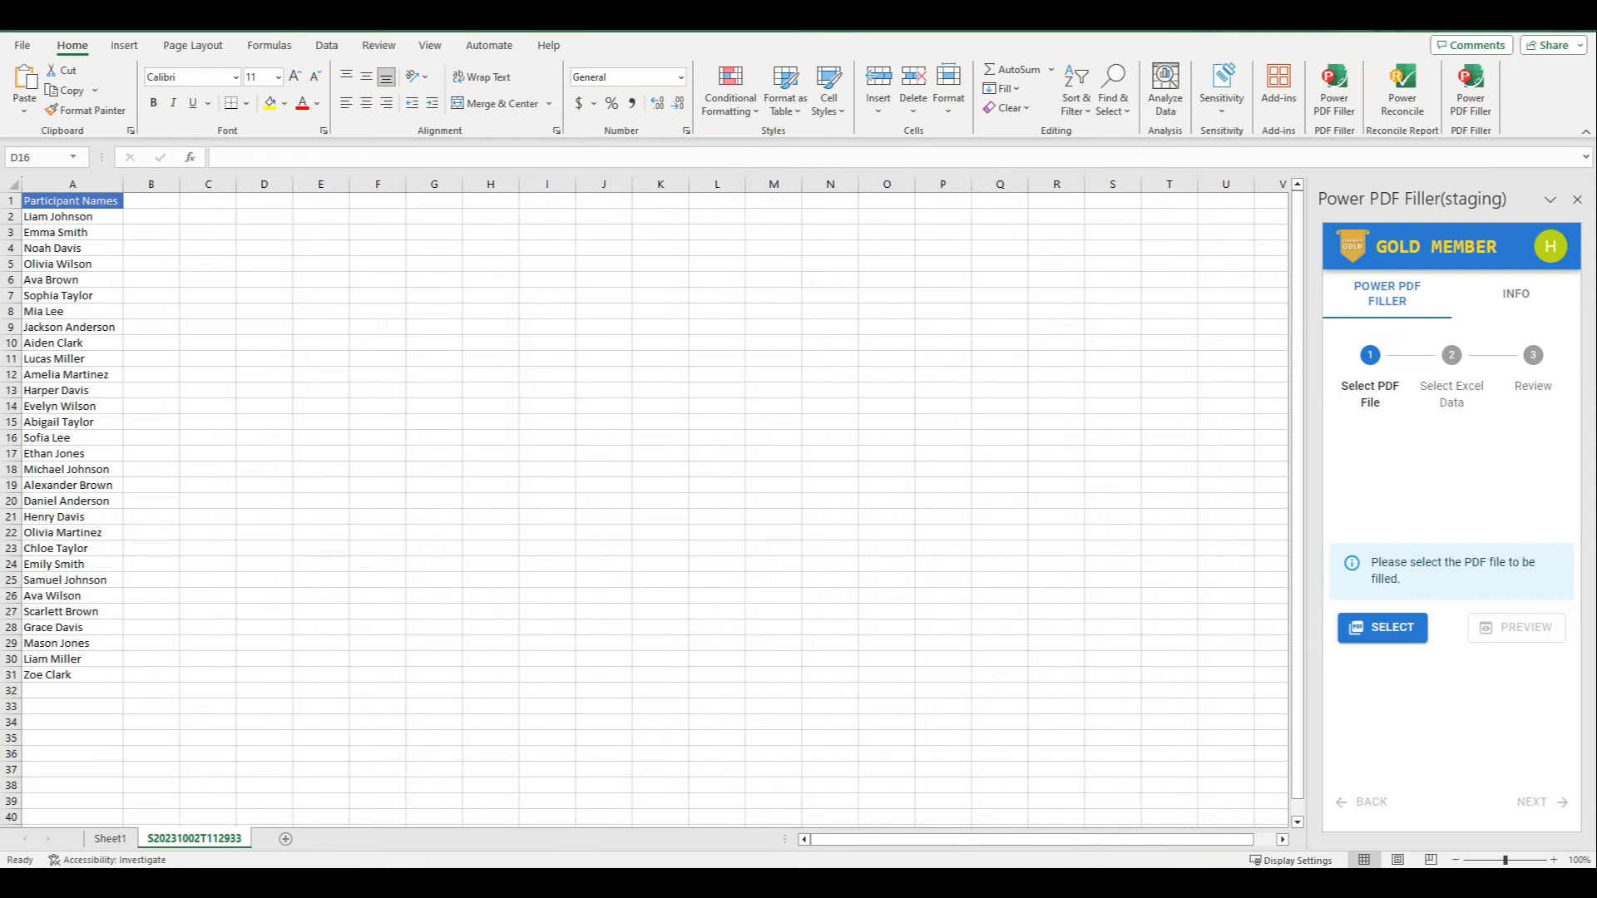
Pick document.pdf from Downloads as the Power PDF Filler template
{"action": "left_click", "coordinate": [263, 436]}
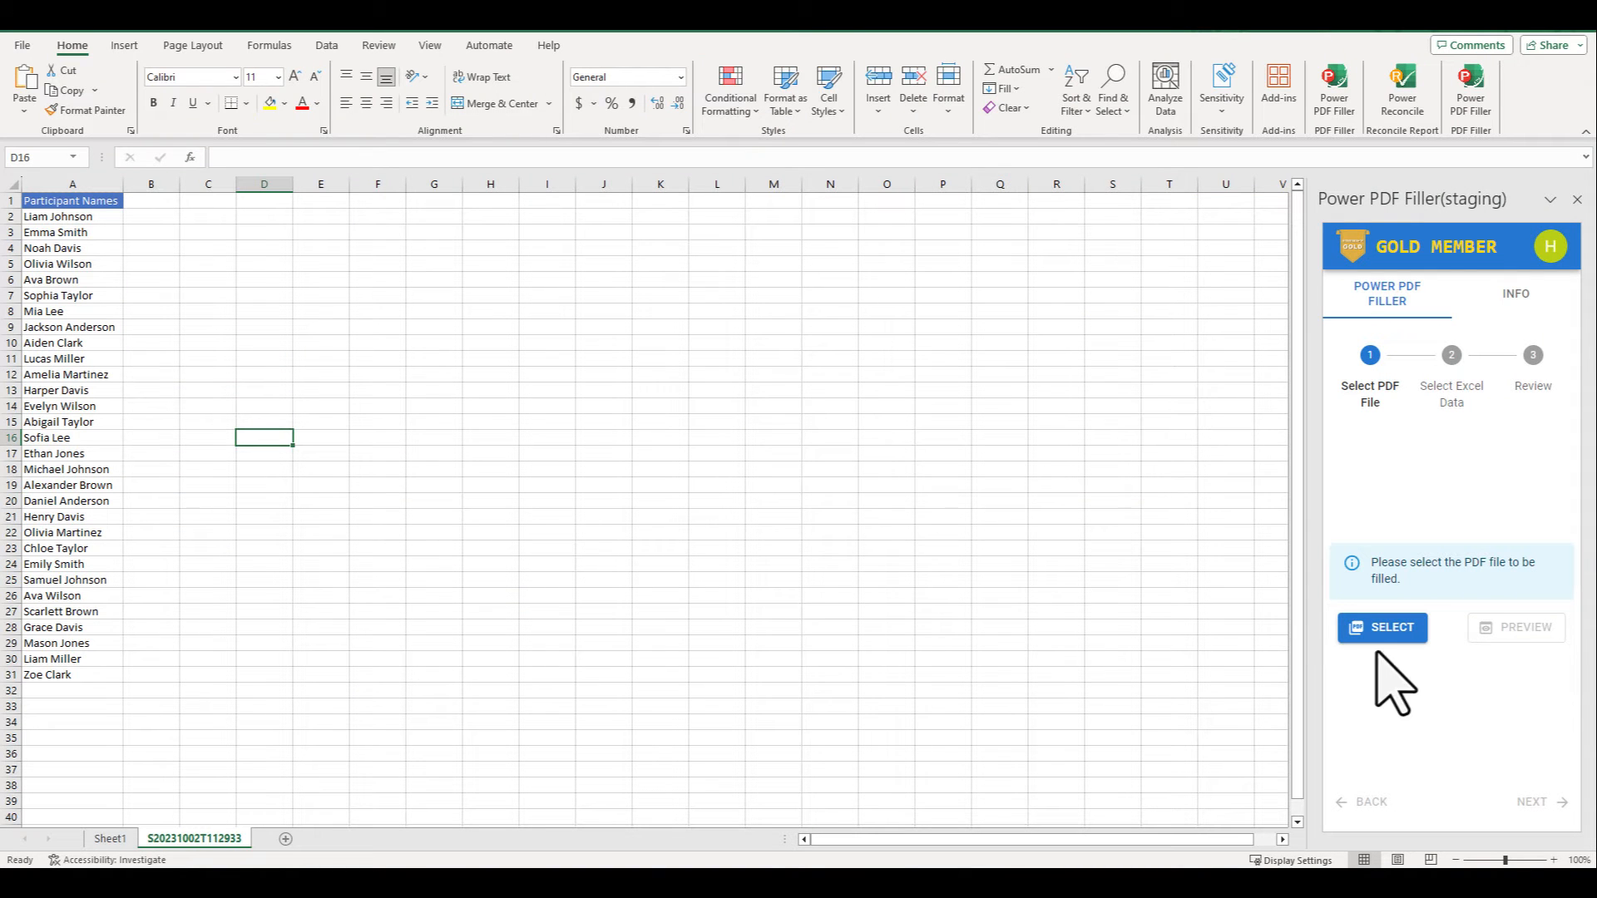
{"action": "left_click", "coordinate": [1382, 627]}
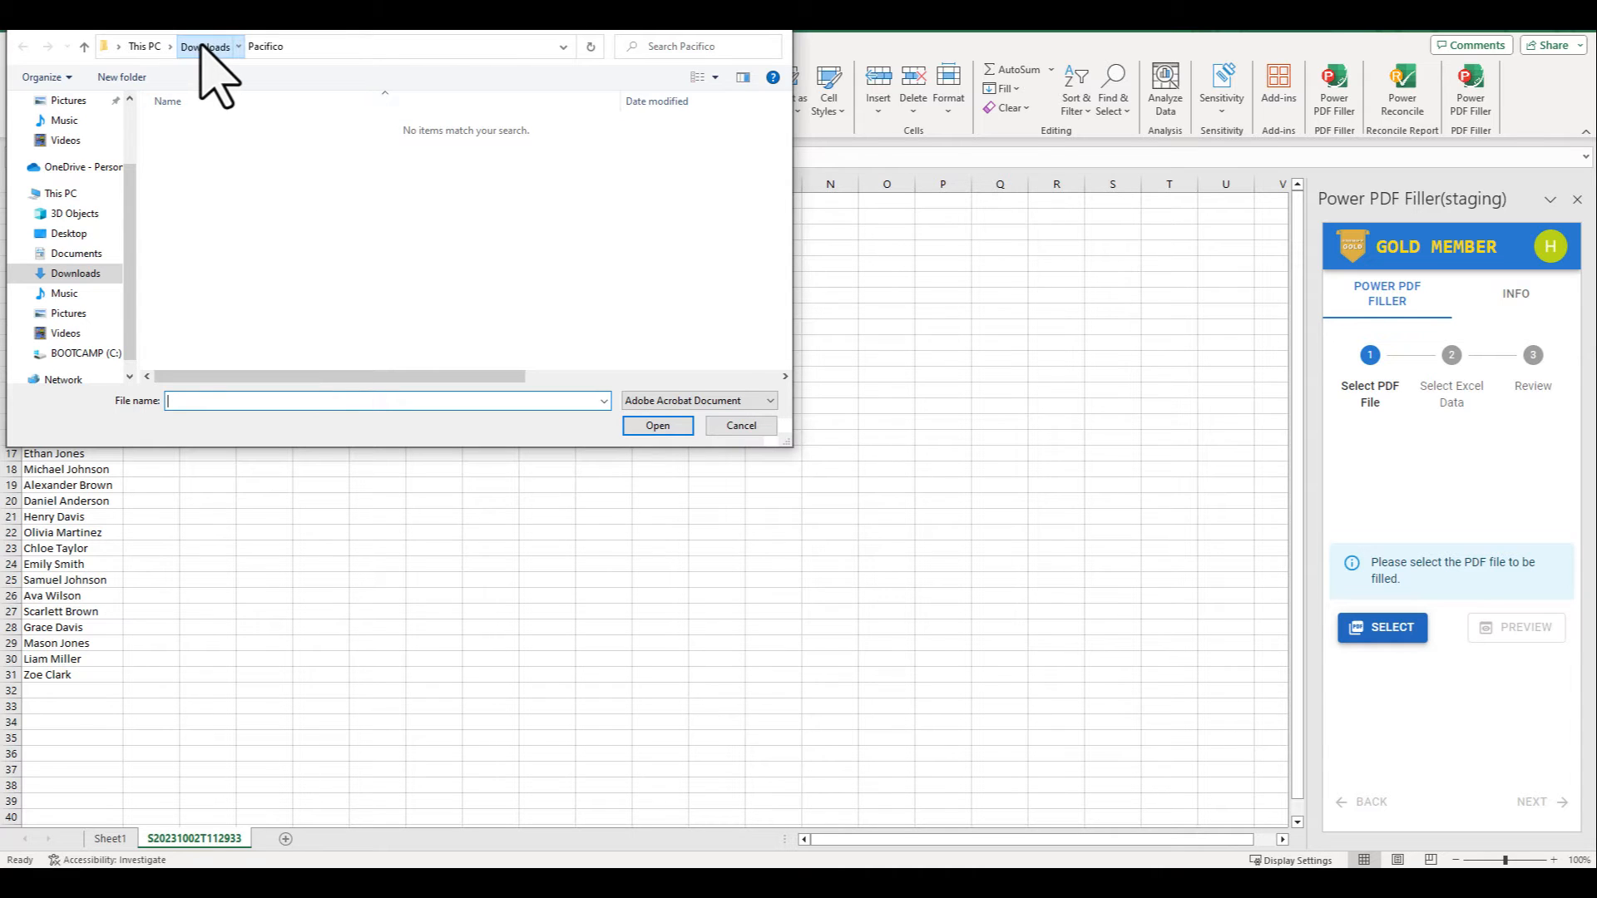
{"action": "left_click", "coordinate": [203, 45]}
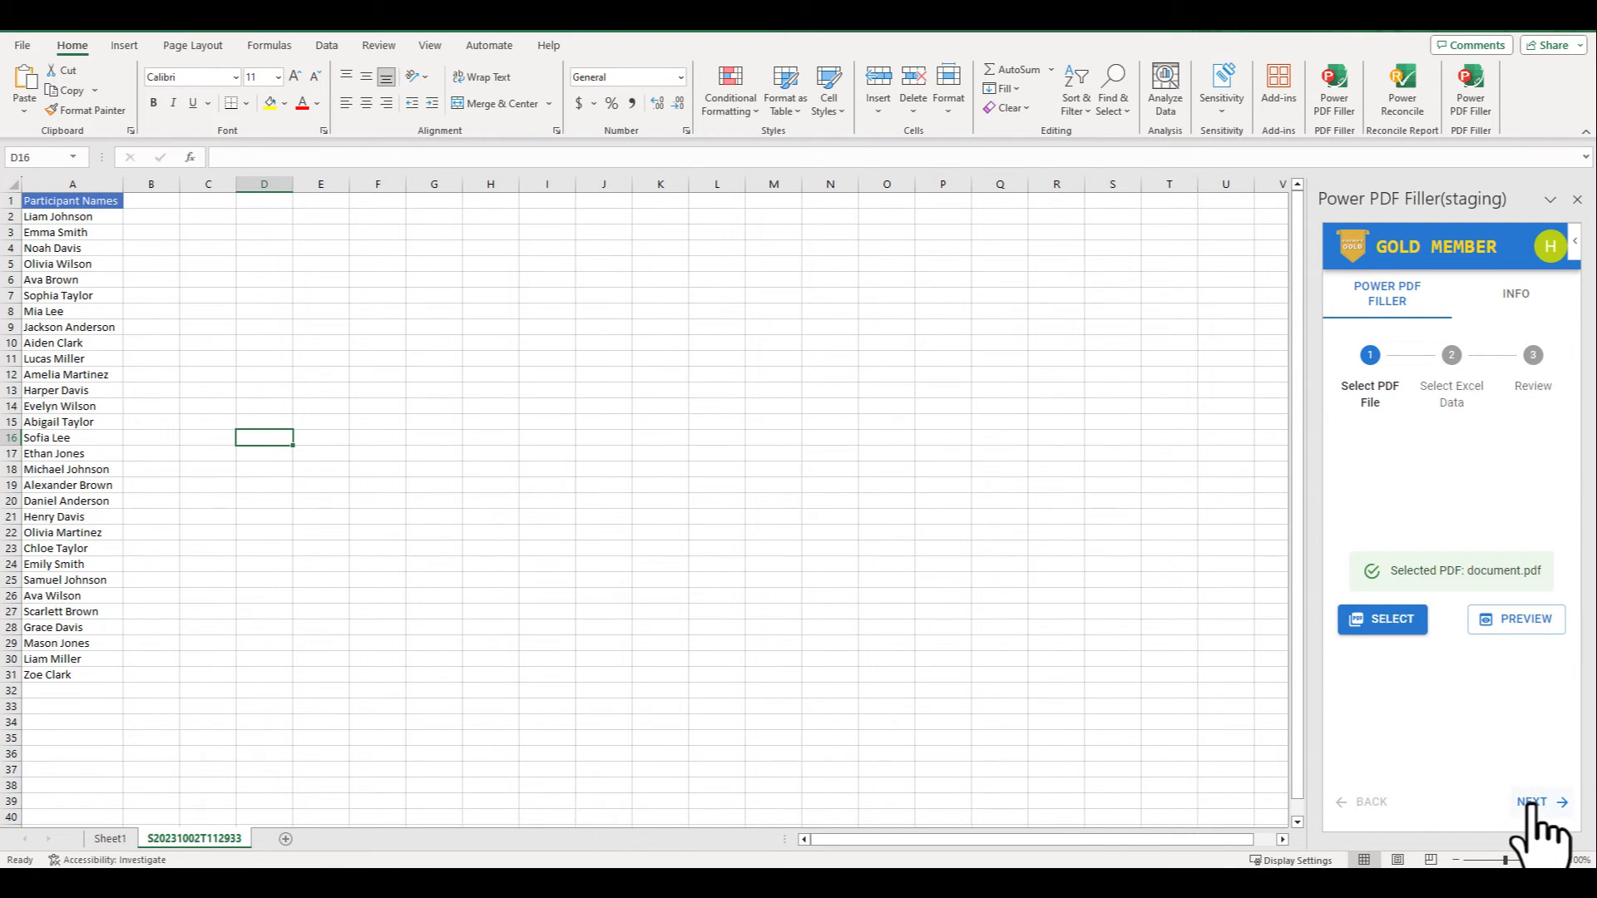
Select the 30 participant names in A2:A31 as the data range
{"action": "left_click", "coordinate": [1532, 801]}
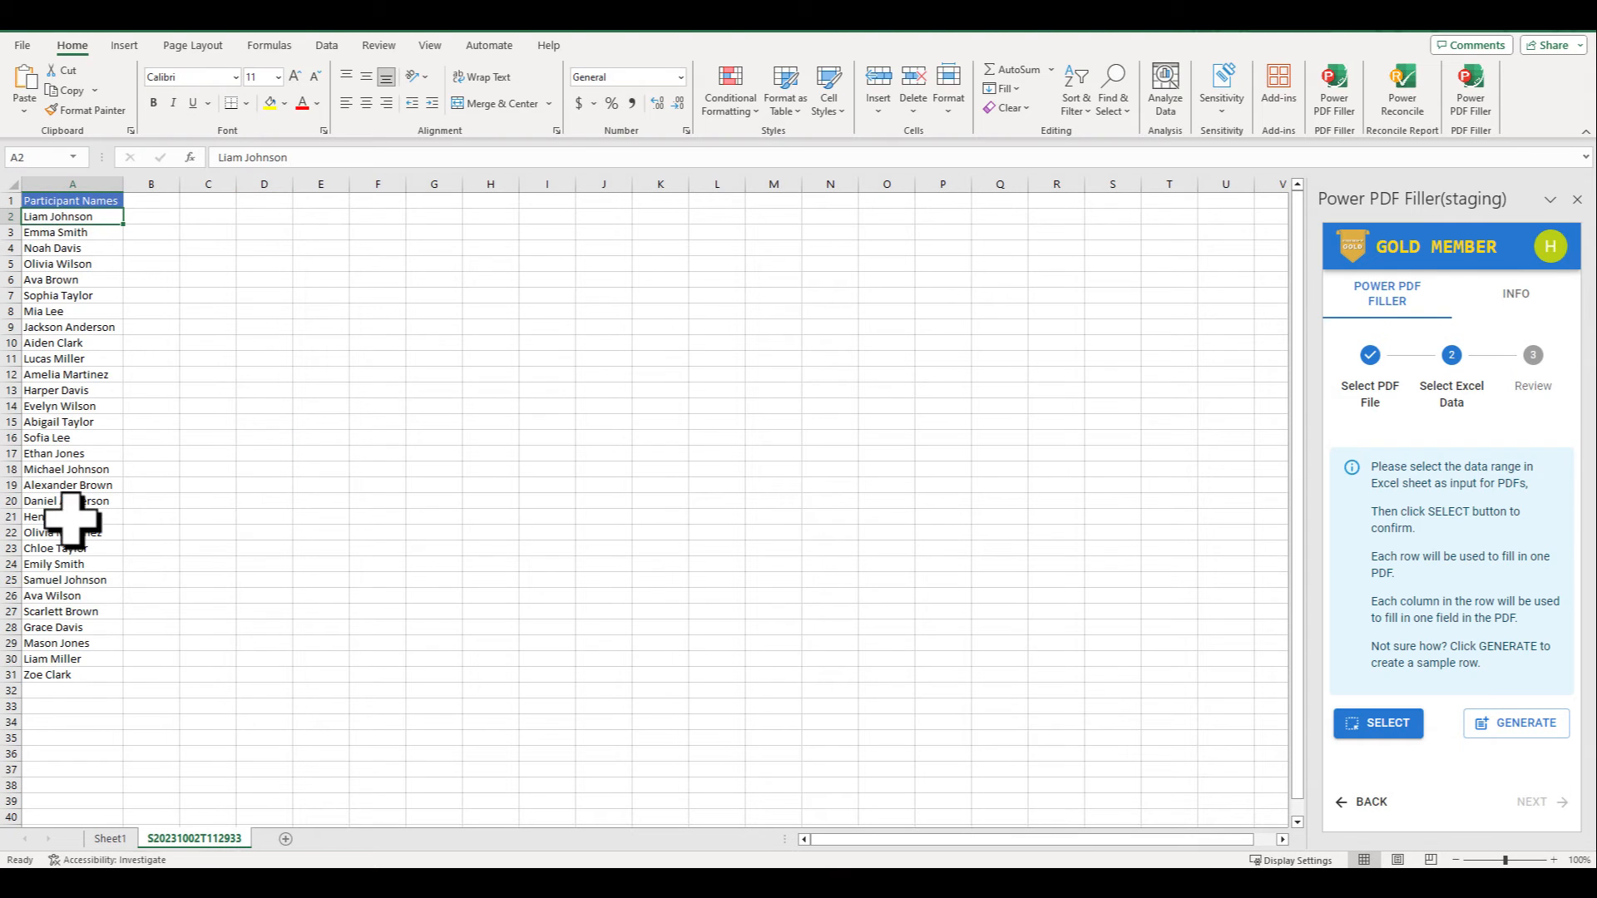
{"action": "left_click_drag", "start_coordinate": [71, 216], "coordinate": [72, 674]}
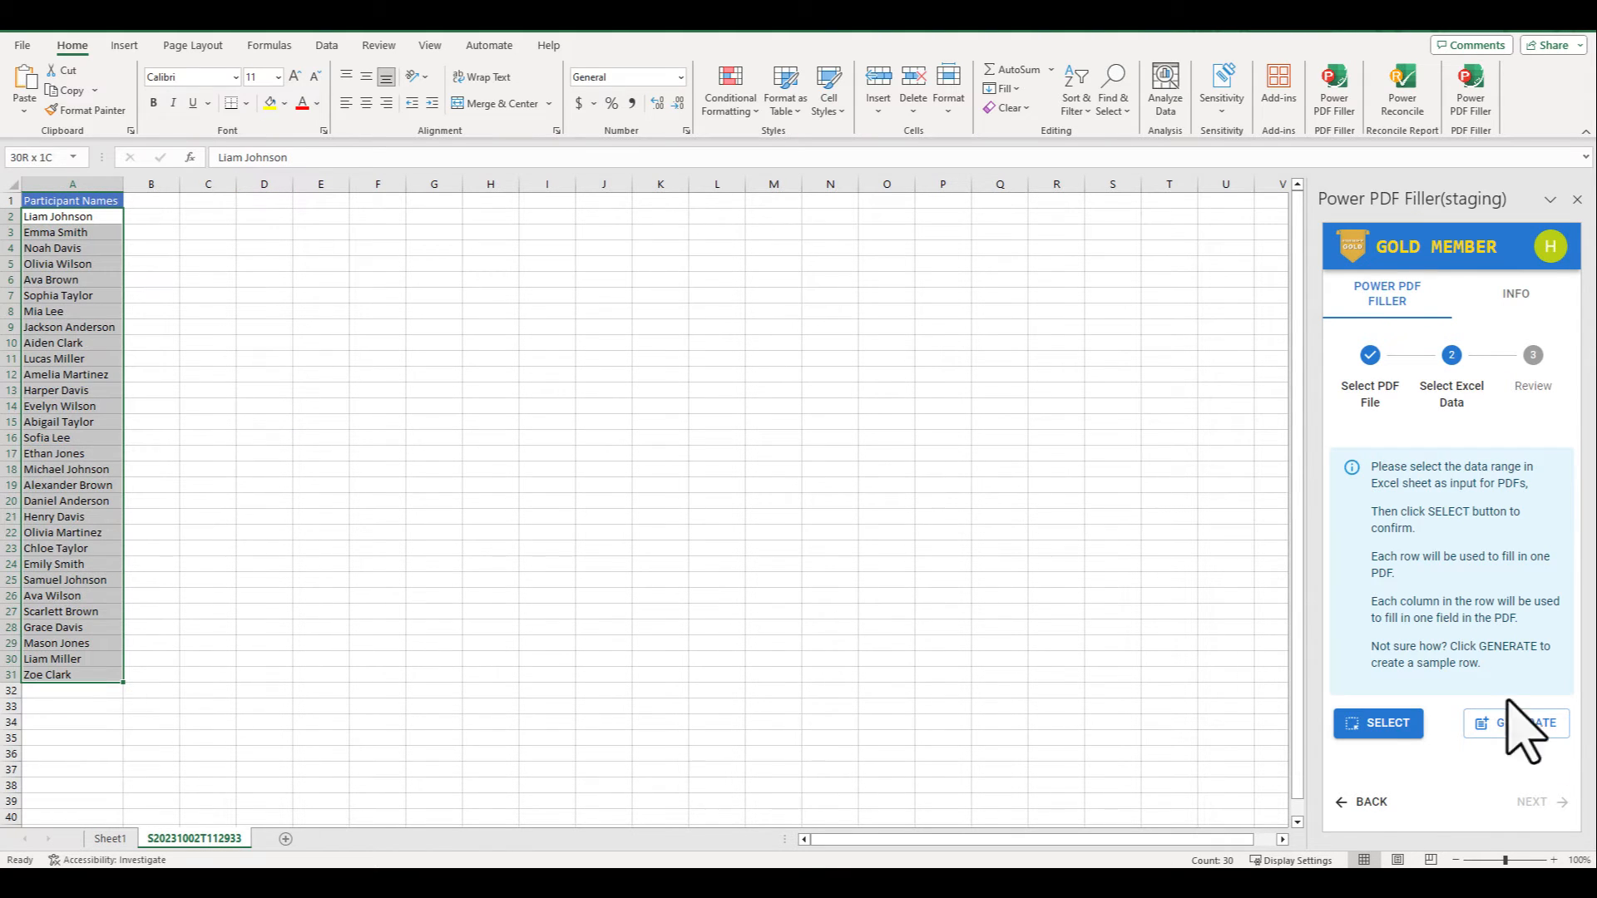
{"action": "left_click", "coordinate": [1379, 722]}
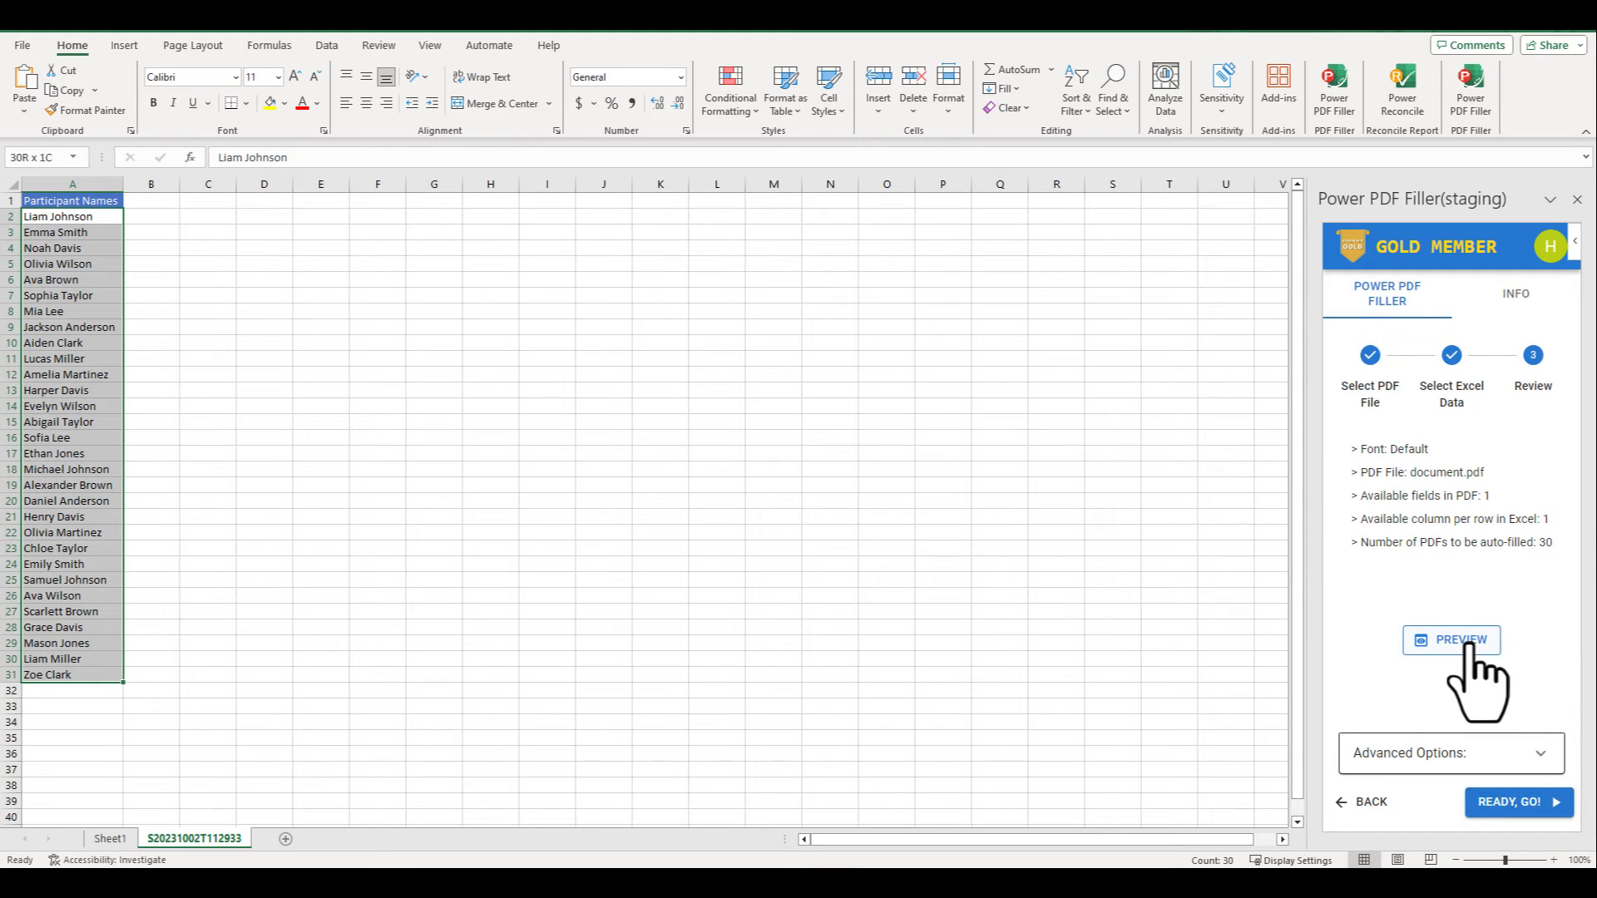
{"action": "left_click", "coordinate": [1451, 639]}
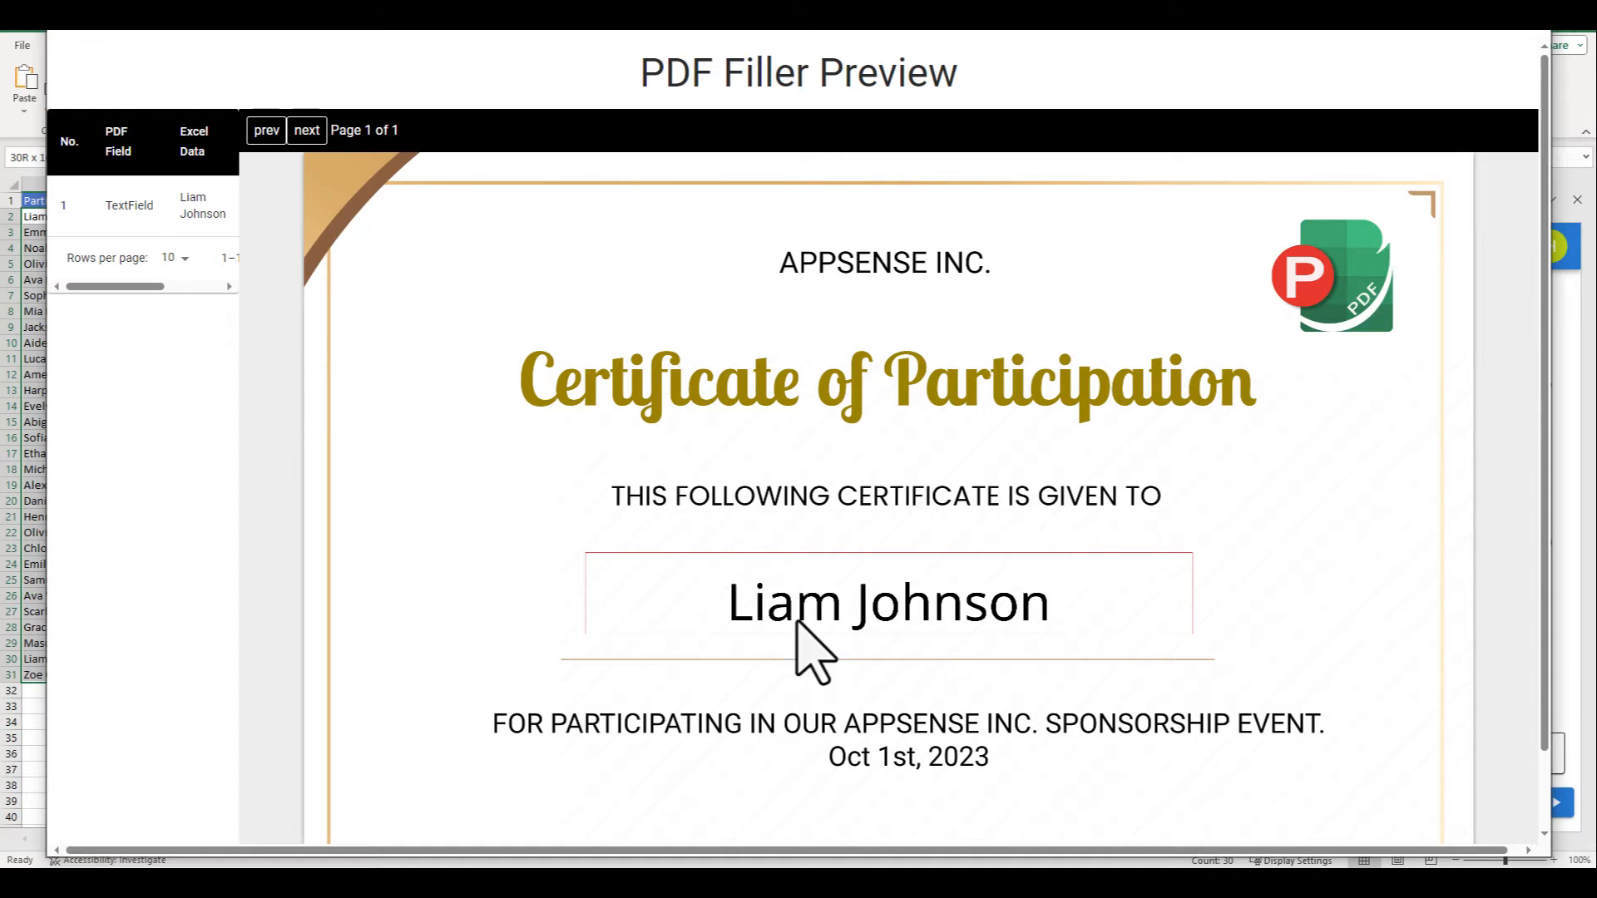
{"action": "mouse_move", "coordinate": [1553, 101]}
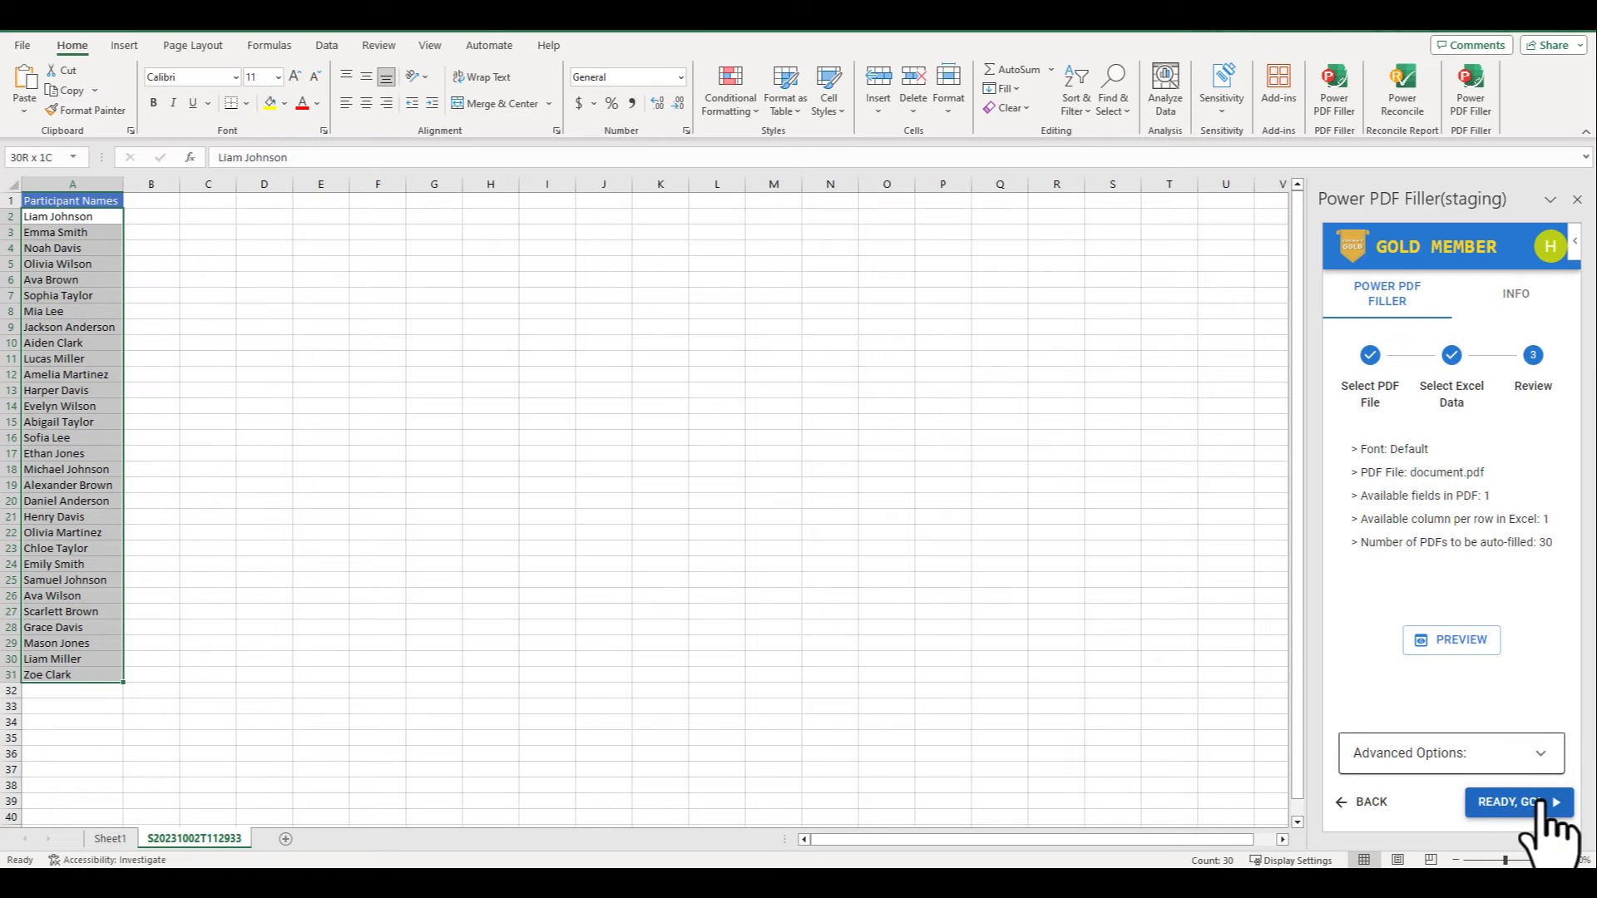
{"action": "left_click", "coordinate": [1516, 802]}
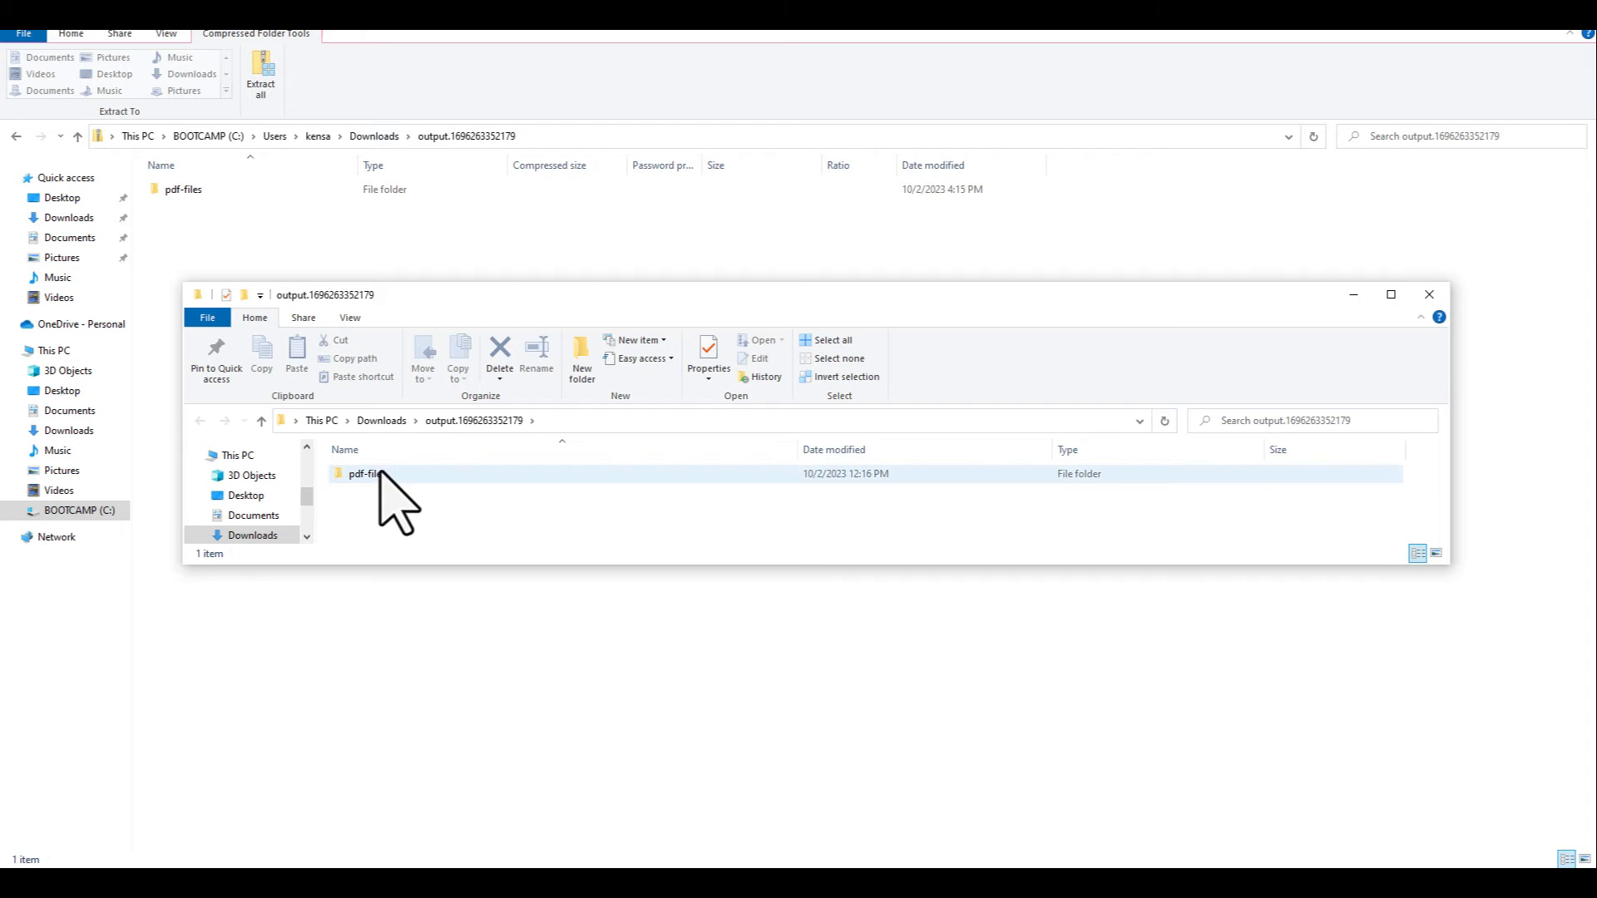
{"action": "double_click", "coordinate": [364, 473]}
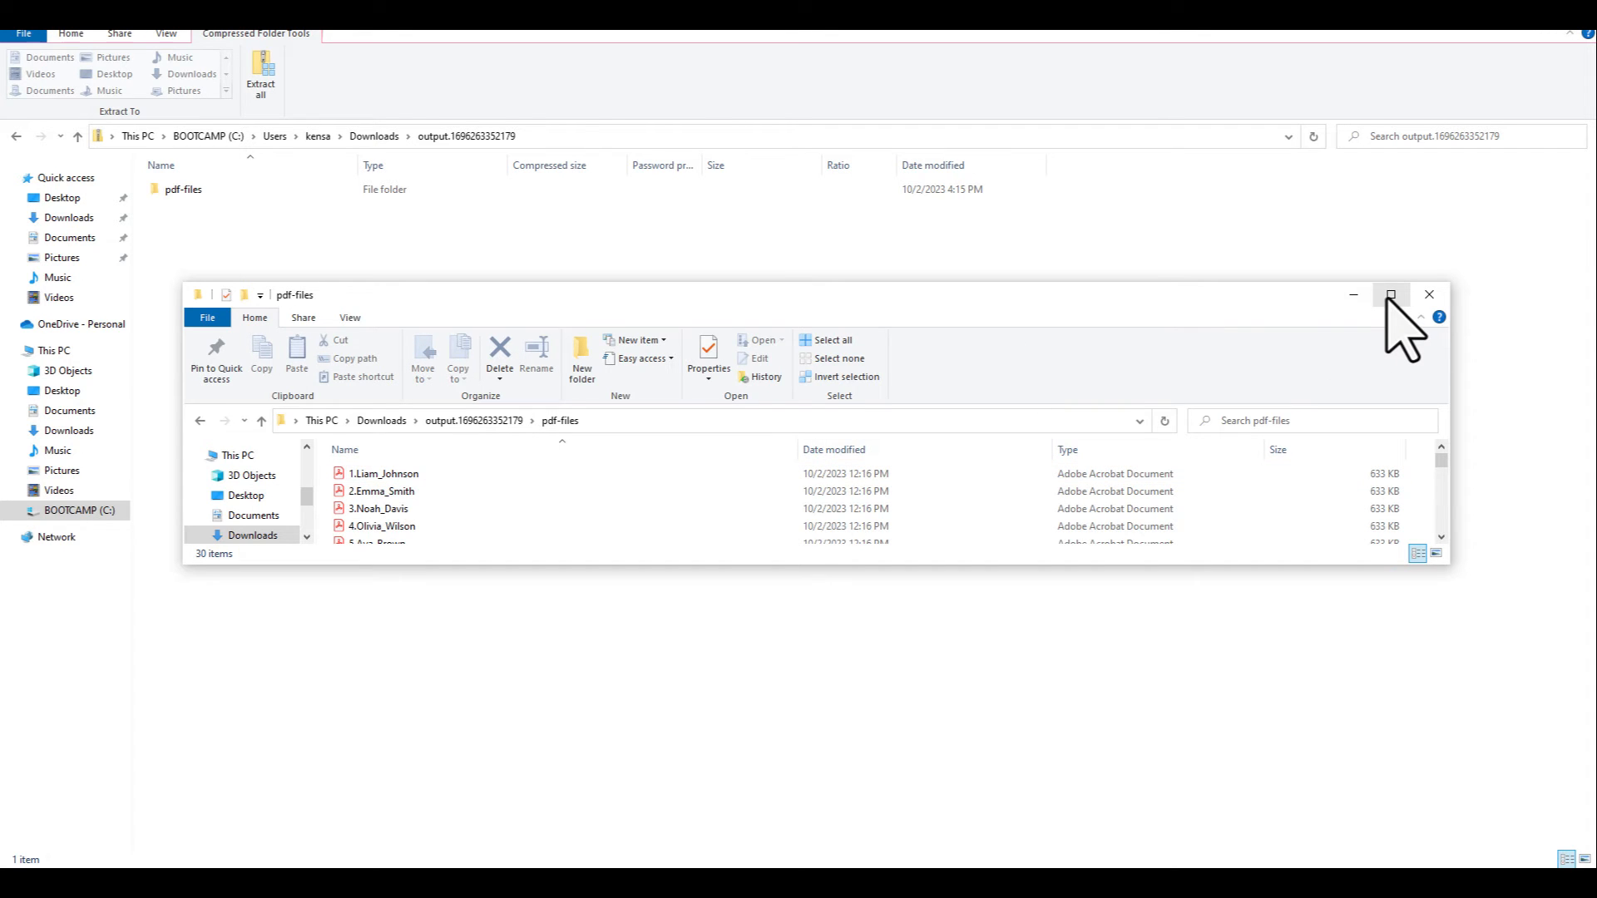
{"action": "left_click", "coordinate": [1392, 294]}
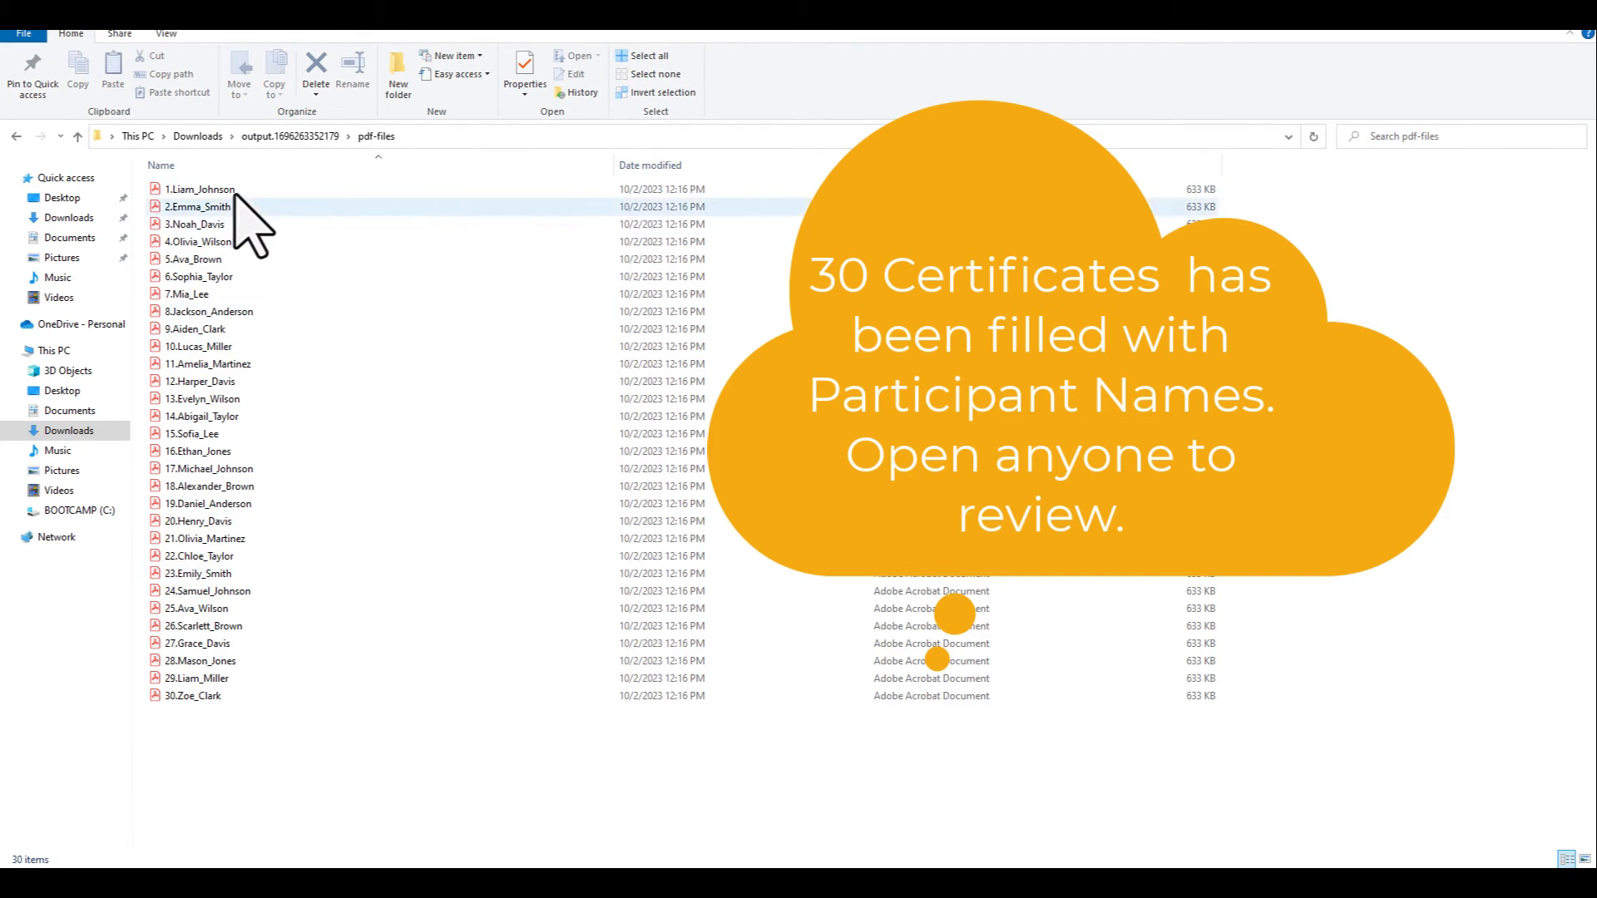
{"action": "right_click", "coordinate": [198, 189]}
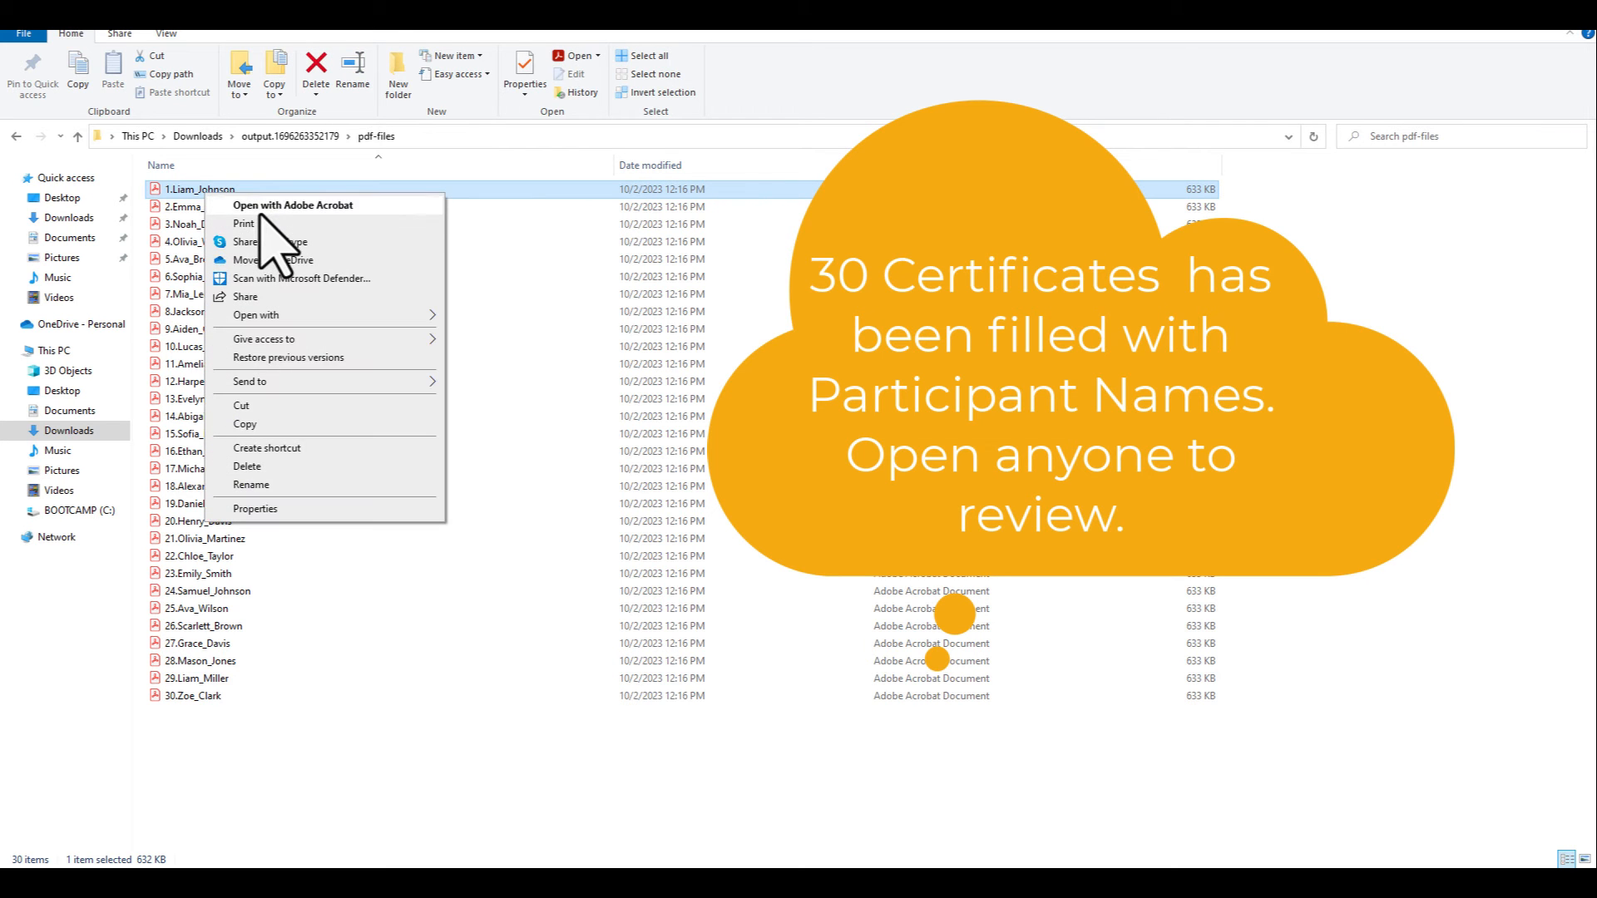
{"action": "left_click", "coordinate": [293, 205]}
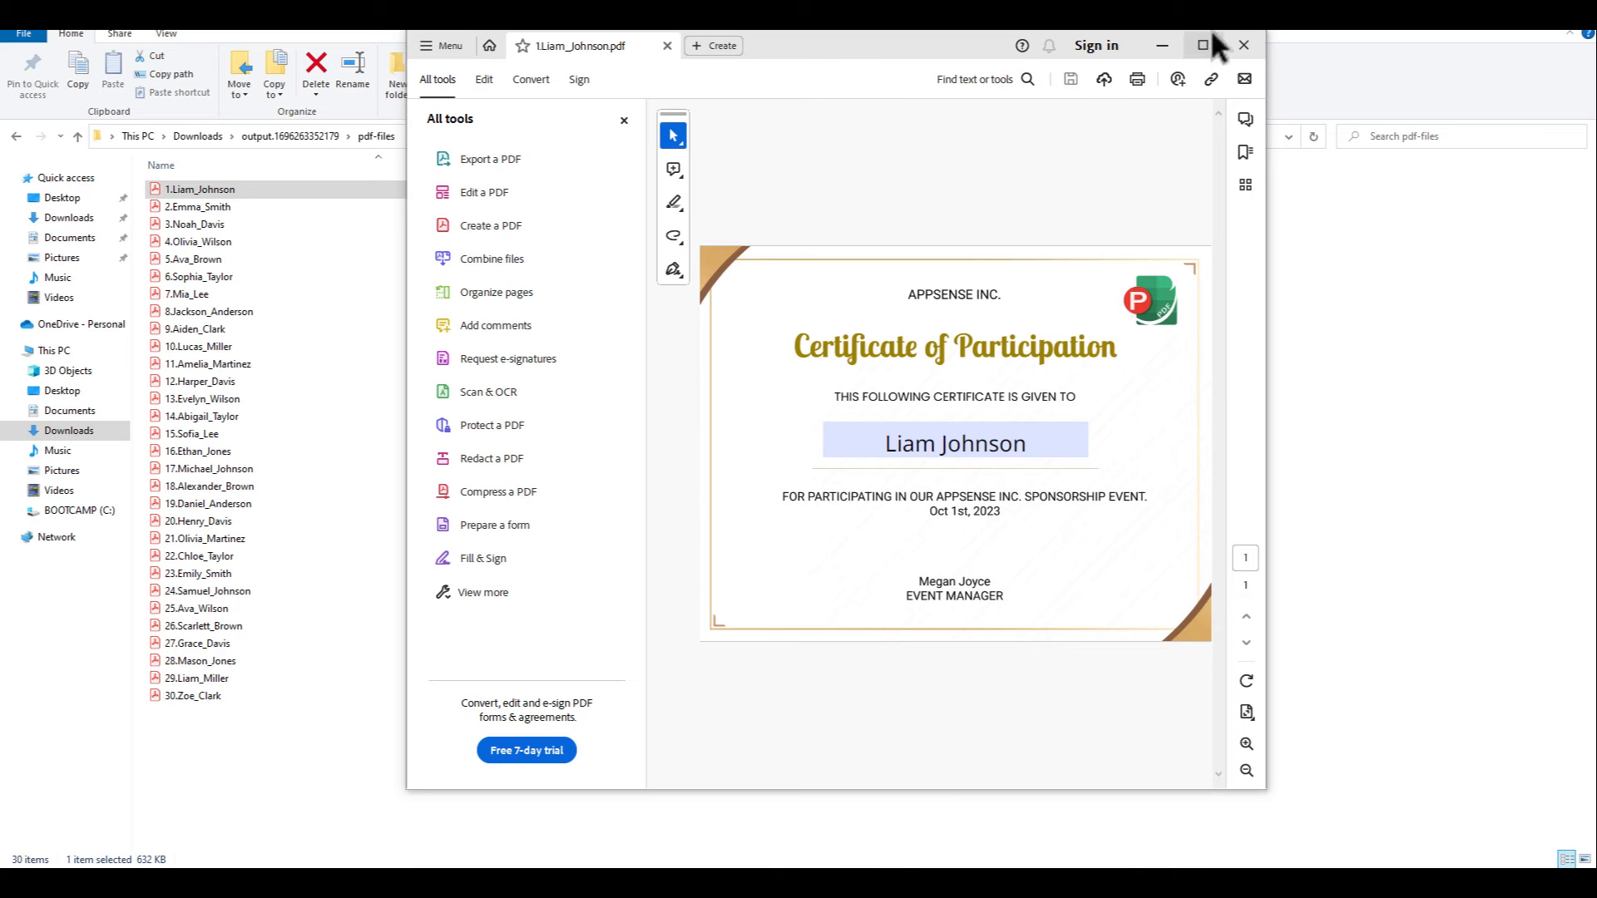
{"action": "left_click", "coordinate": [1203, 45]}
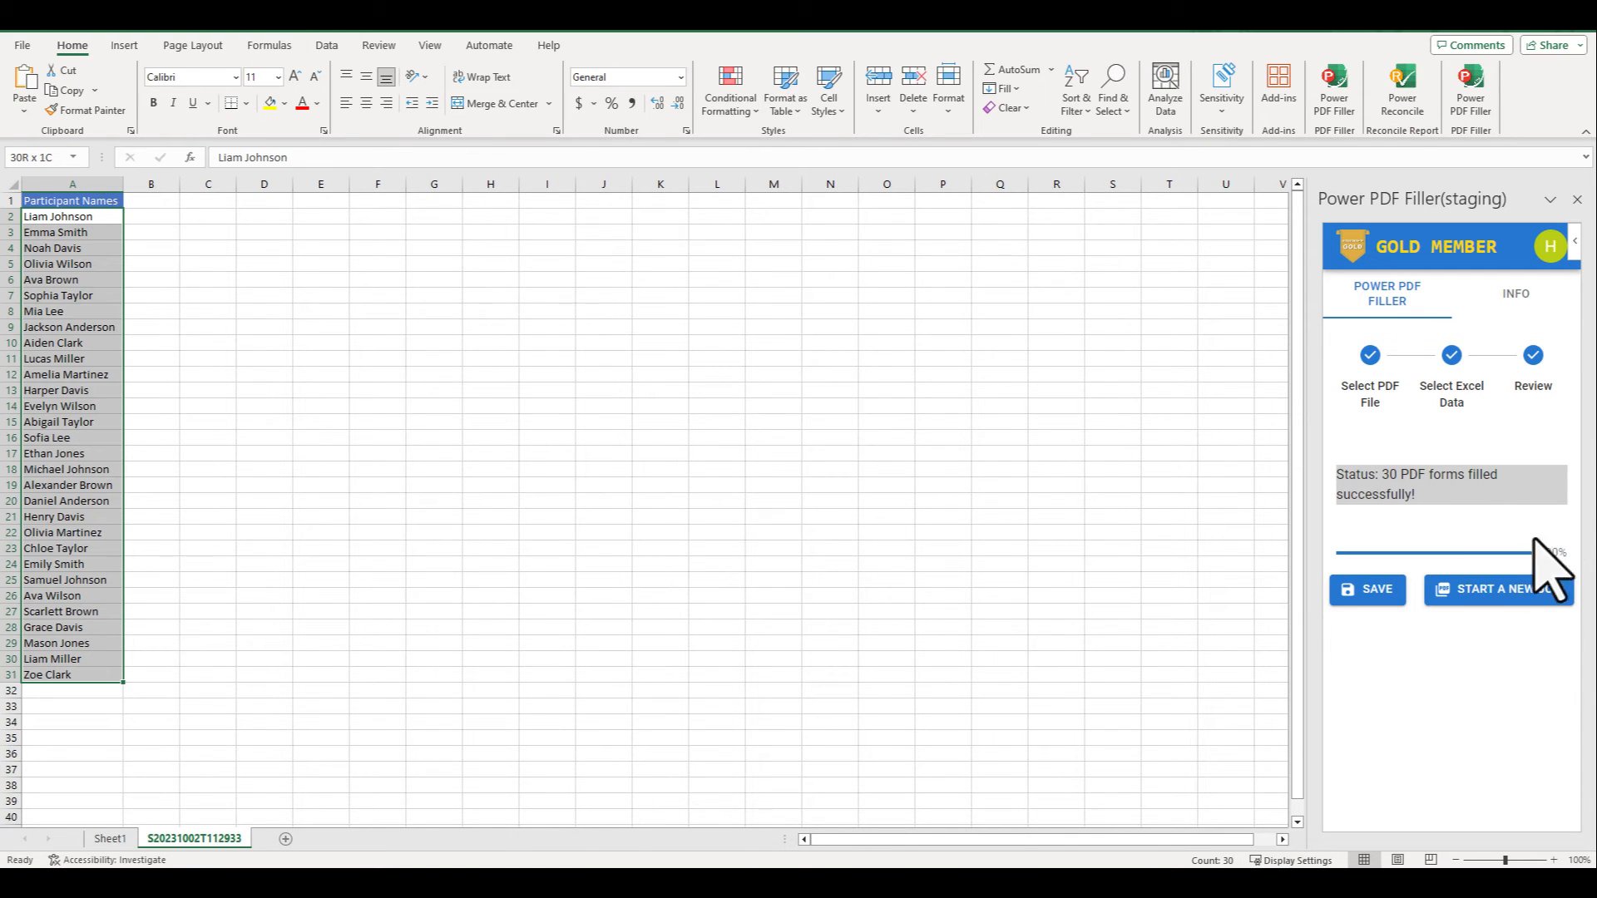
Begin a new job reusing document.pdf and A2:A31, then expand Advanced Options
{"action": "left_click", "coordinate": [1498, 589]}
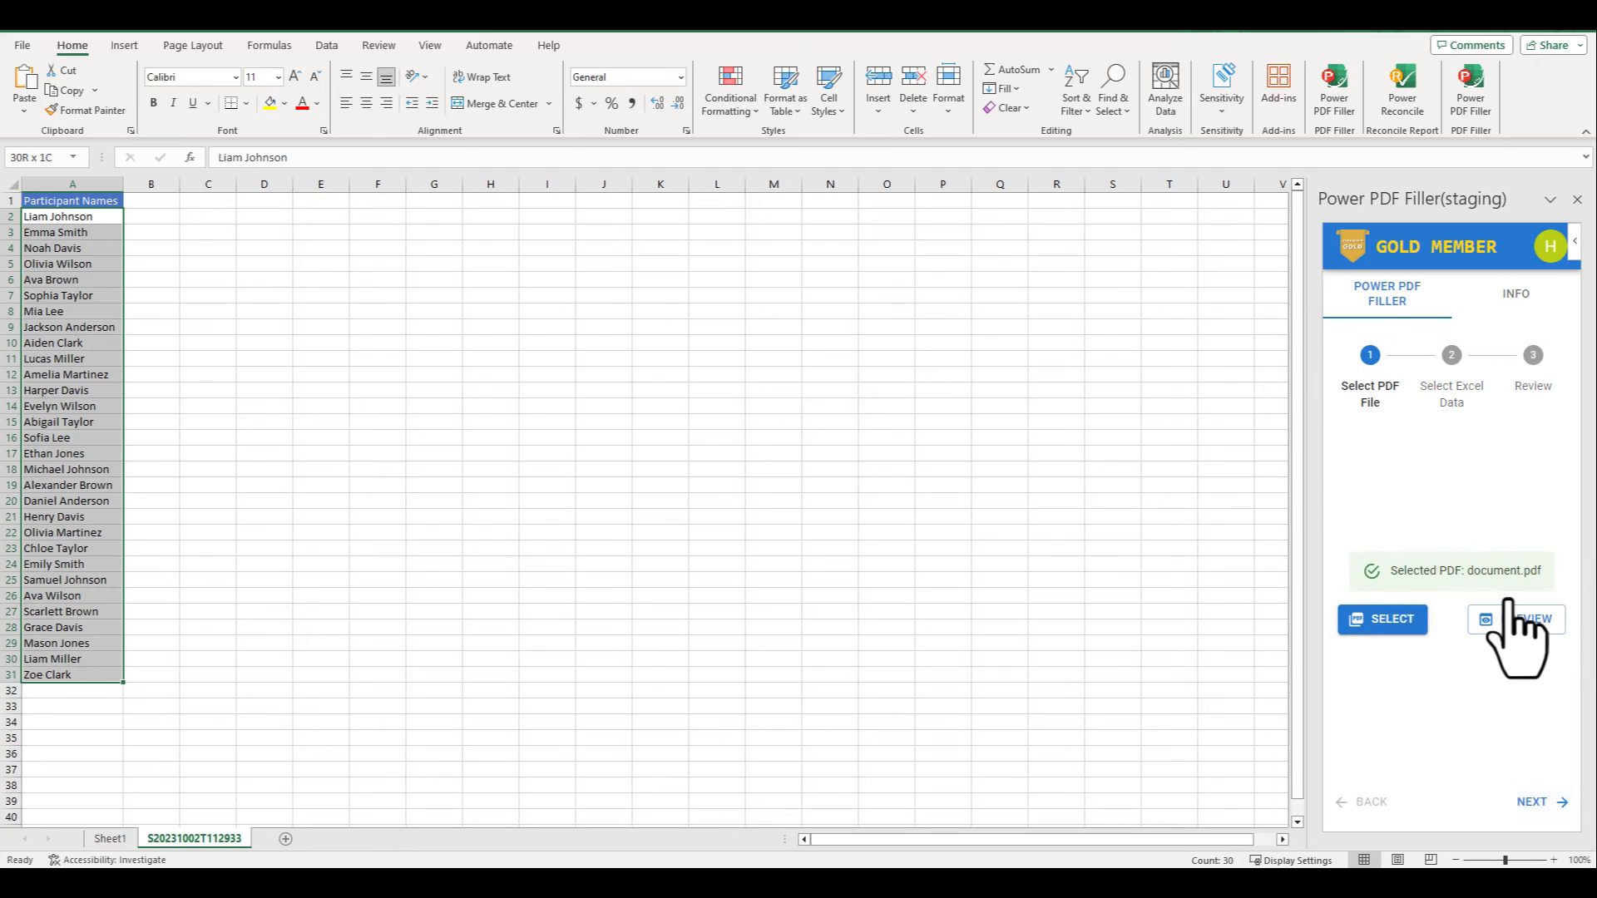
{"action": "mouse_move", "coordinate": [1533, 801]}
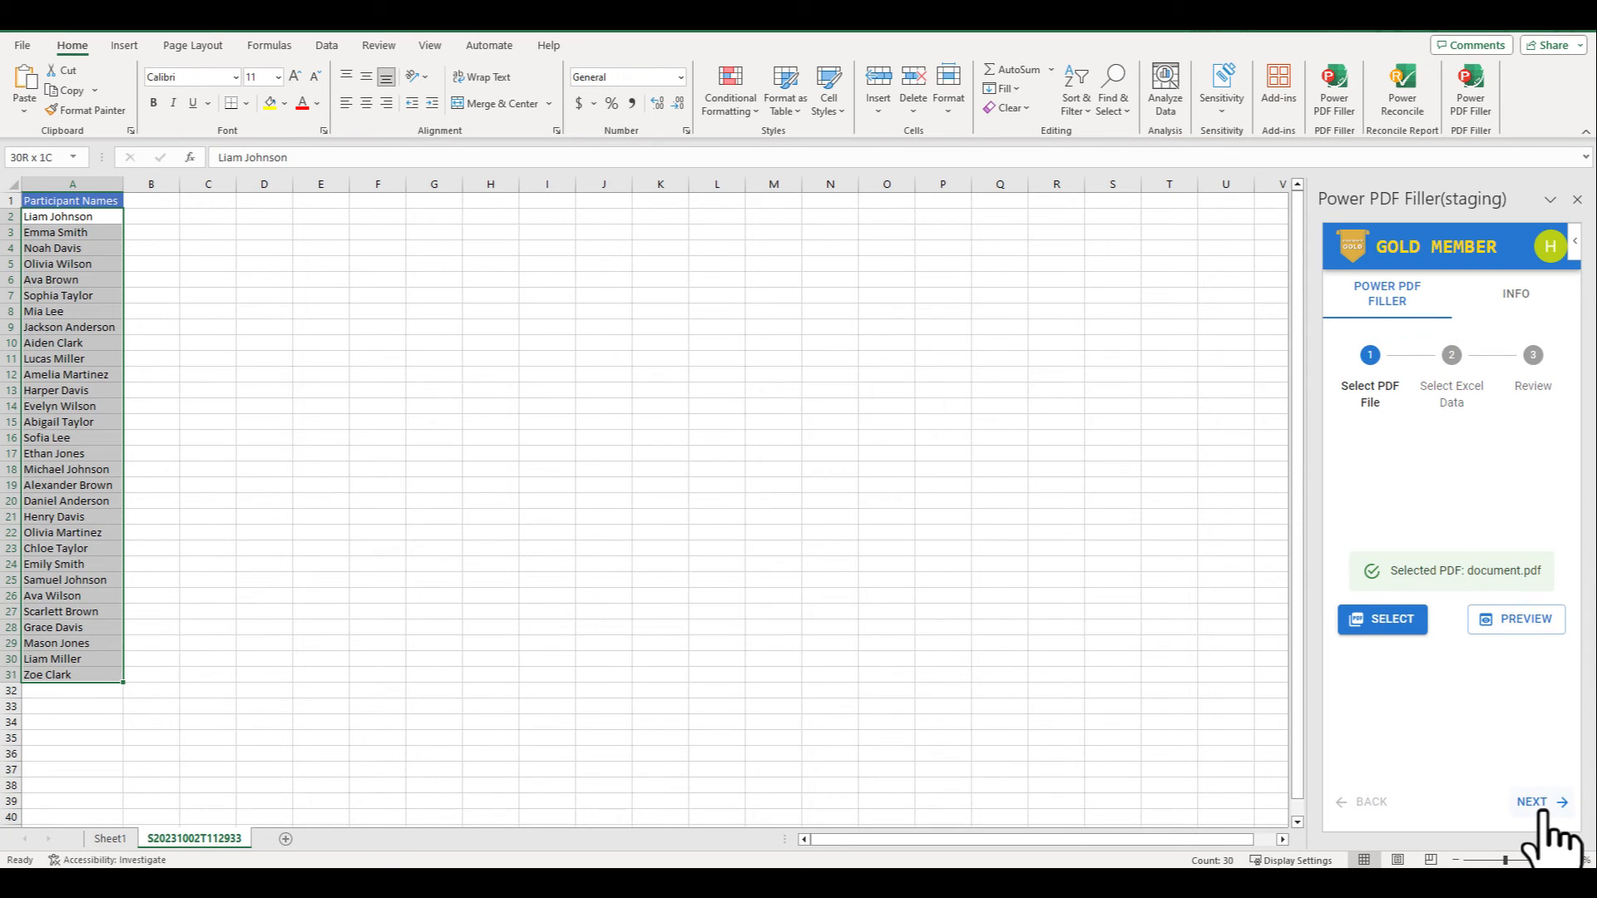
{"action": "left_click", "coordinate": [1533, 801]}
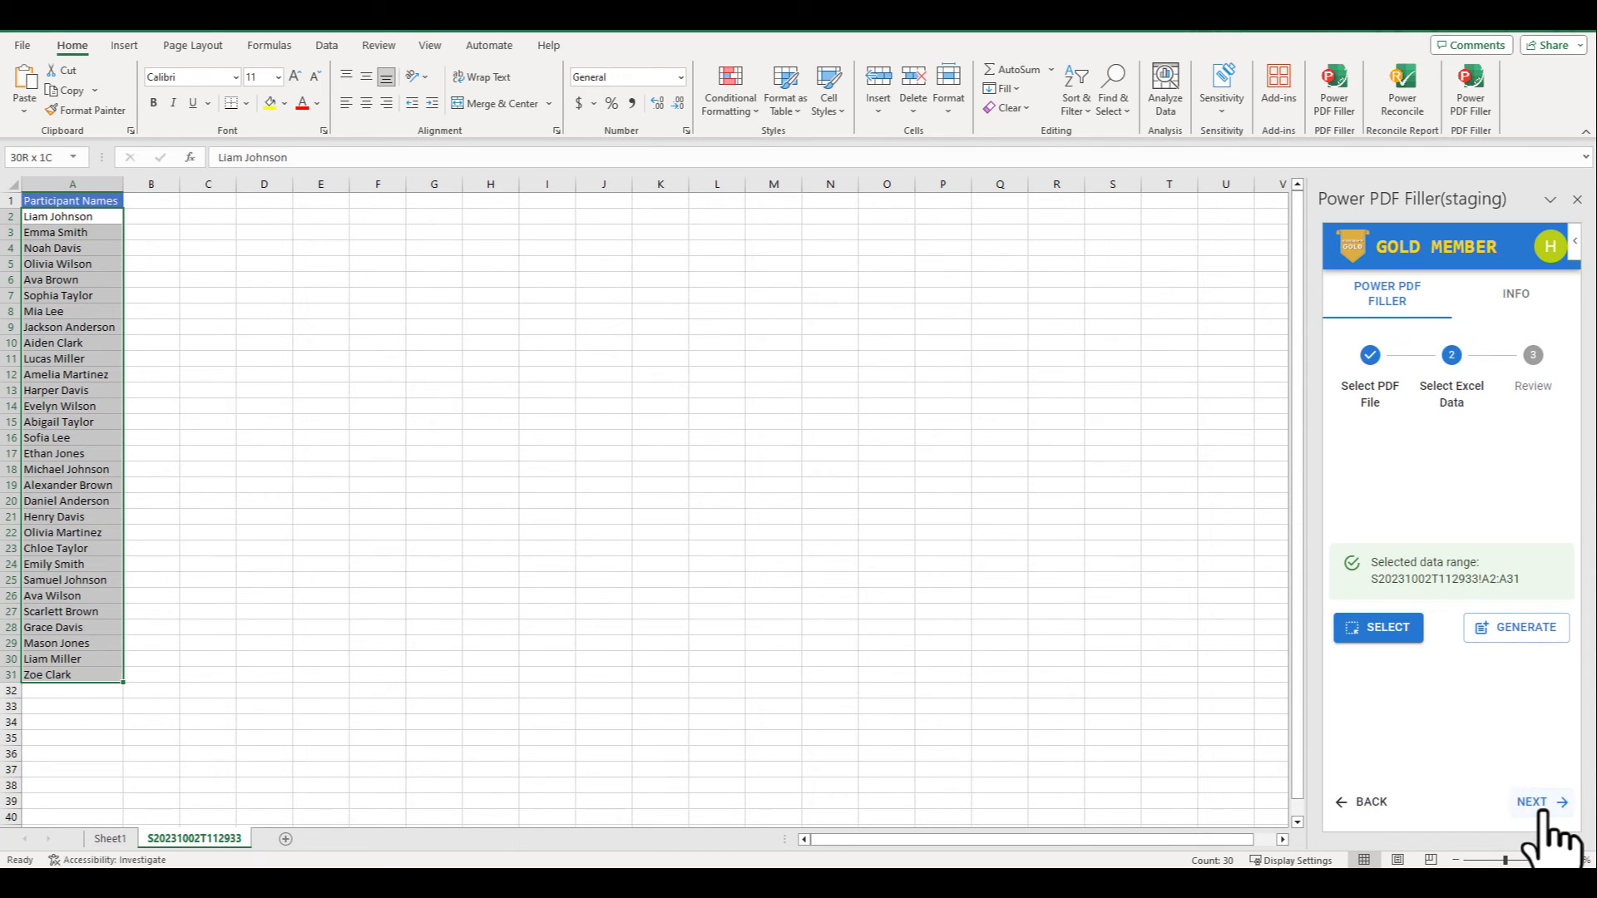
{"action": "left_click", "coordinate": [1540, 802]}
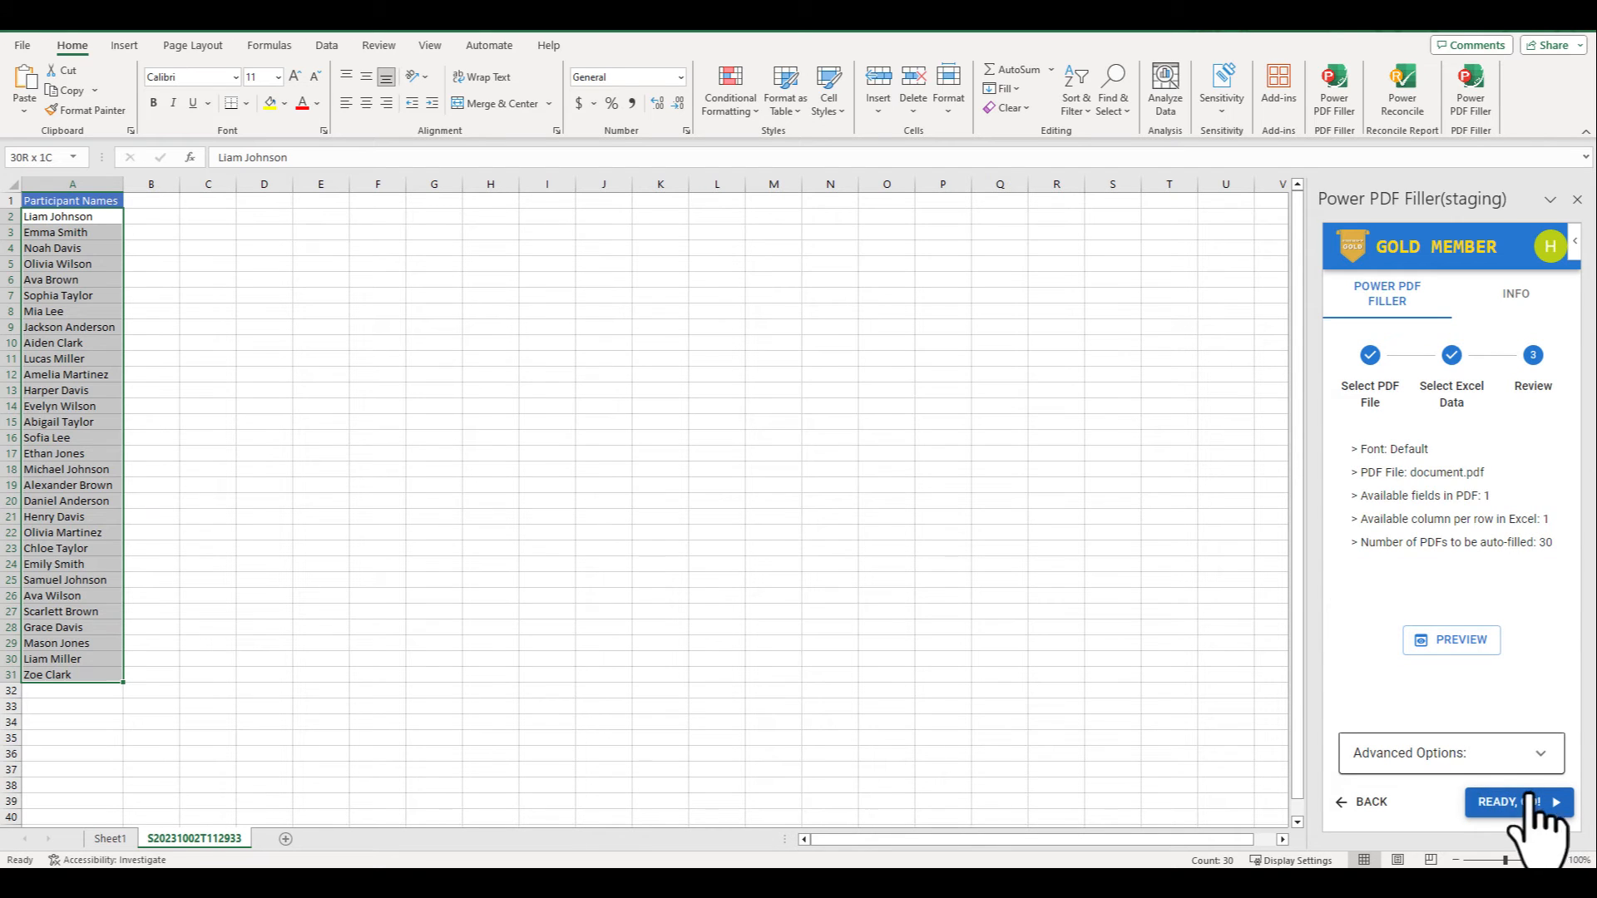
{"action": "left_click", "coordinate": [1408, 753]}
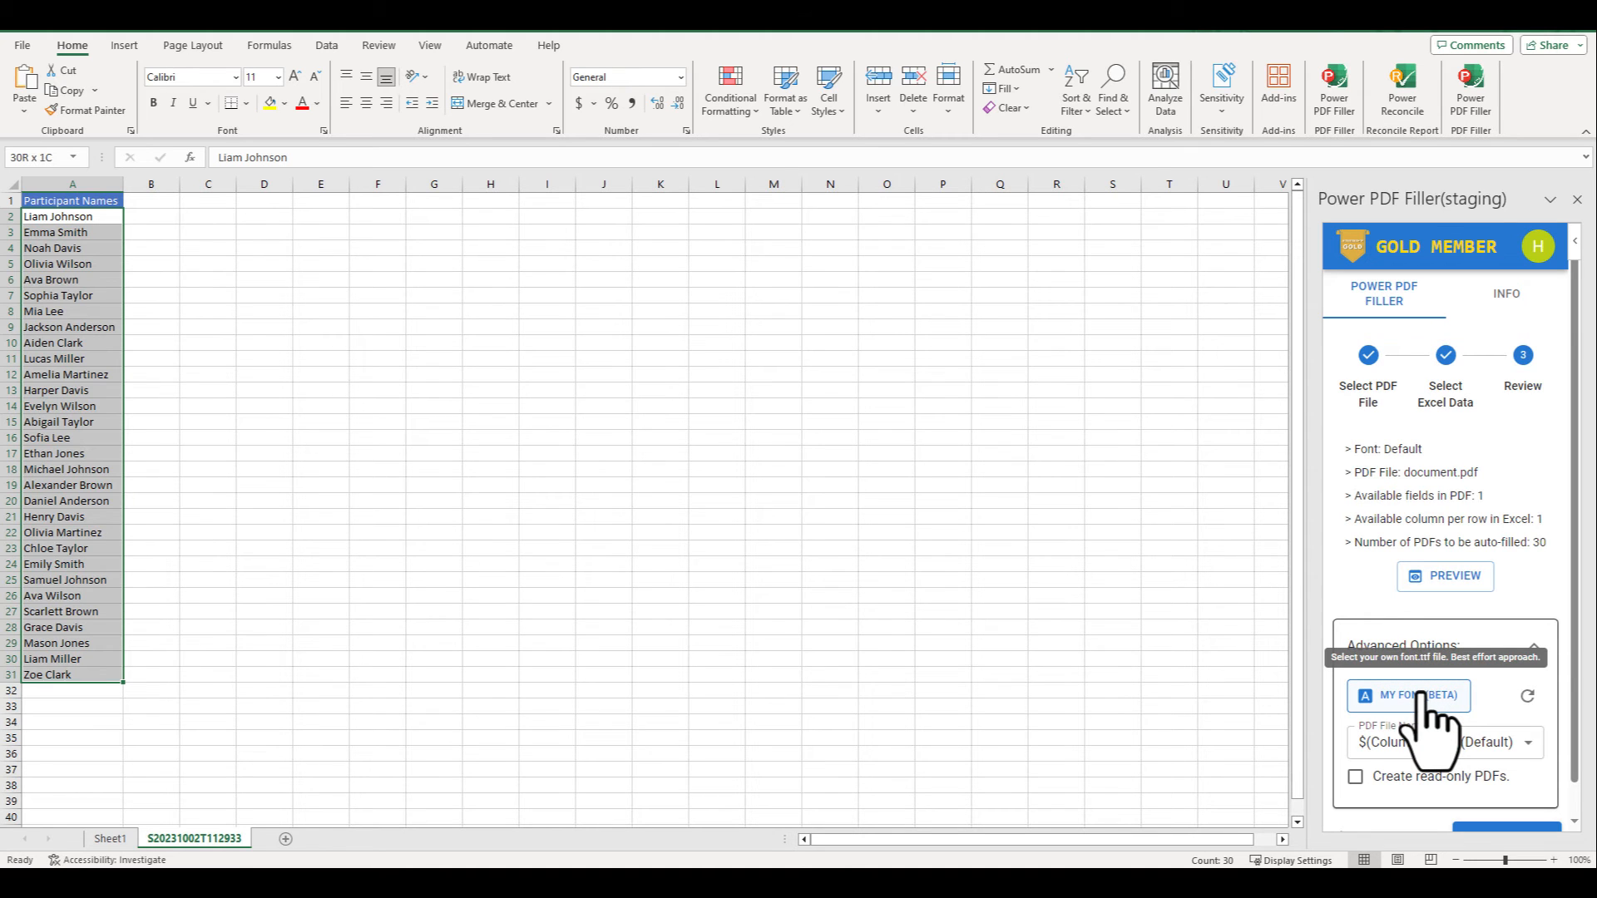
Browse via My Font (Beta) into the Pacifico font folder
{"action": "left_click", "coordinate": [1407, 695]}
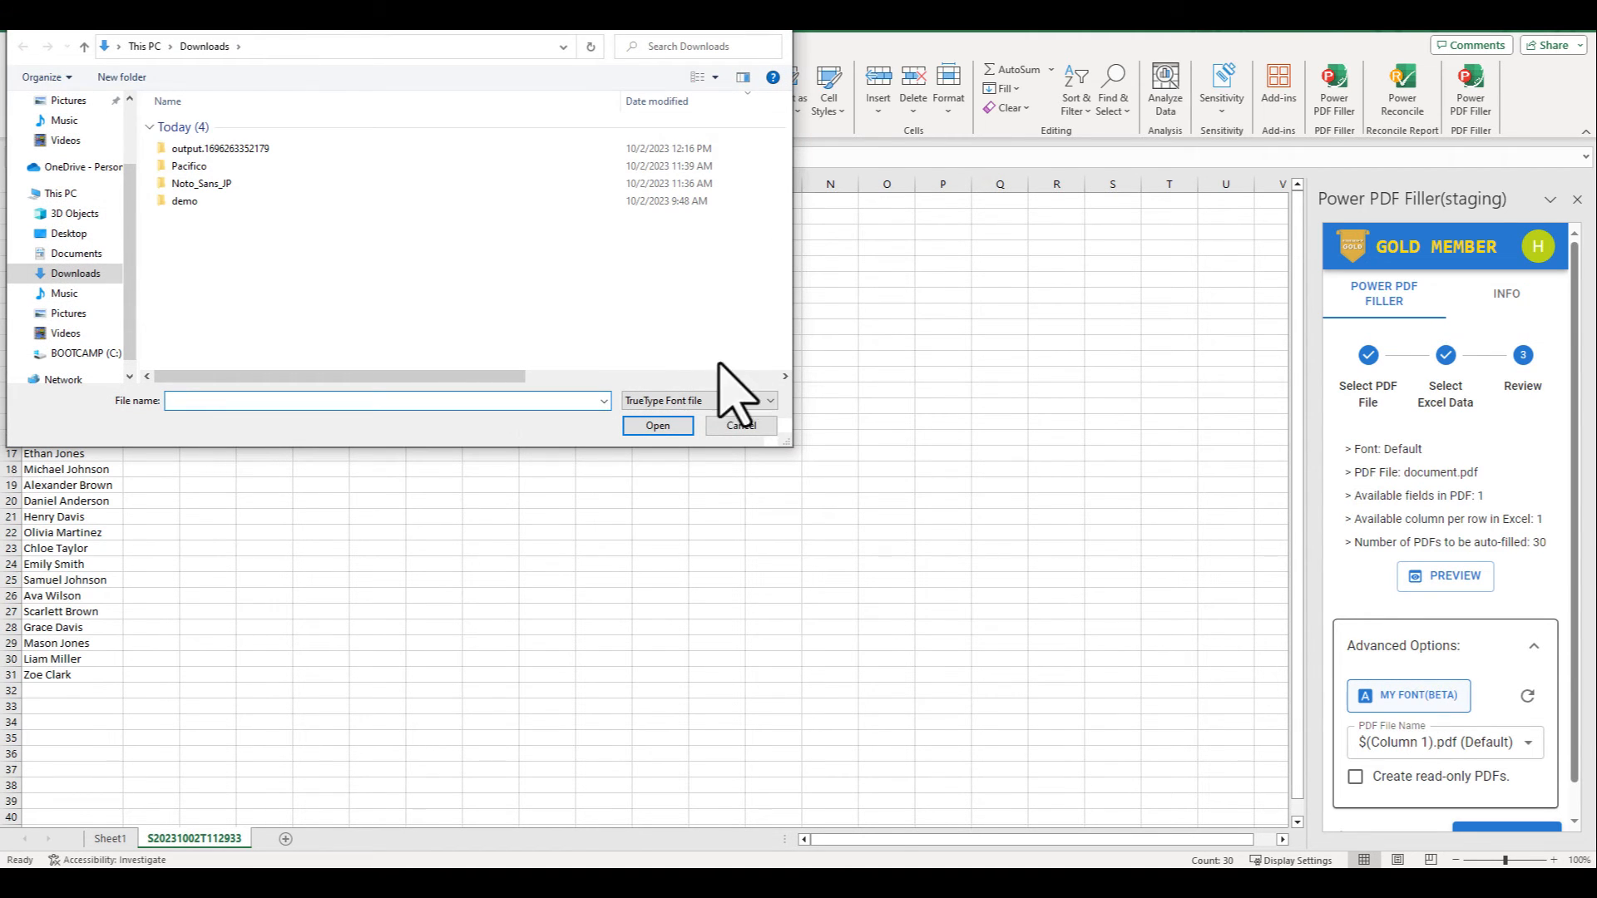
{"action": "left_click", "coordinate": [189, 166]}
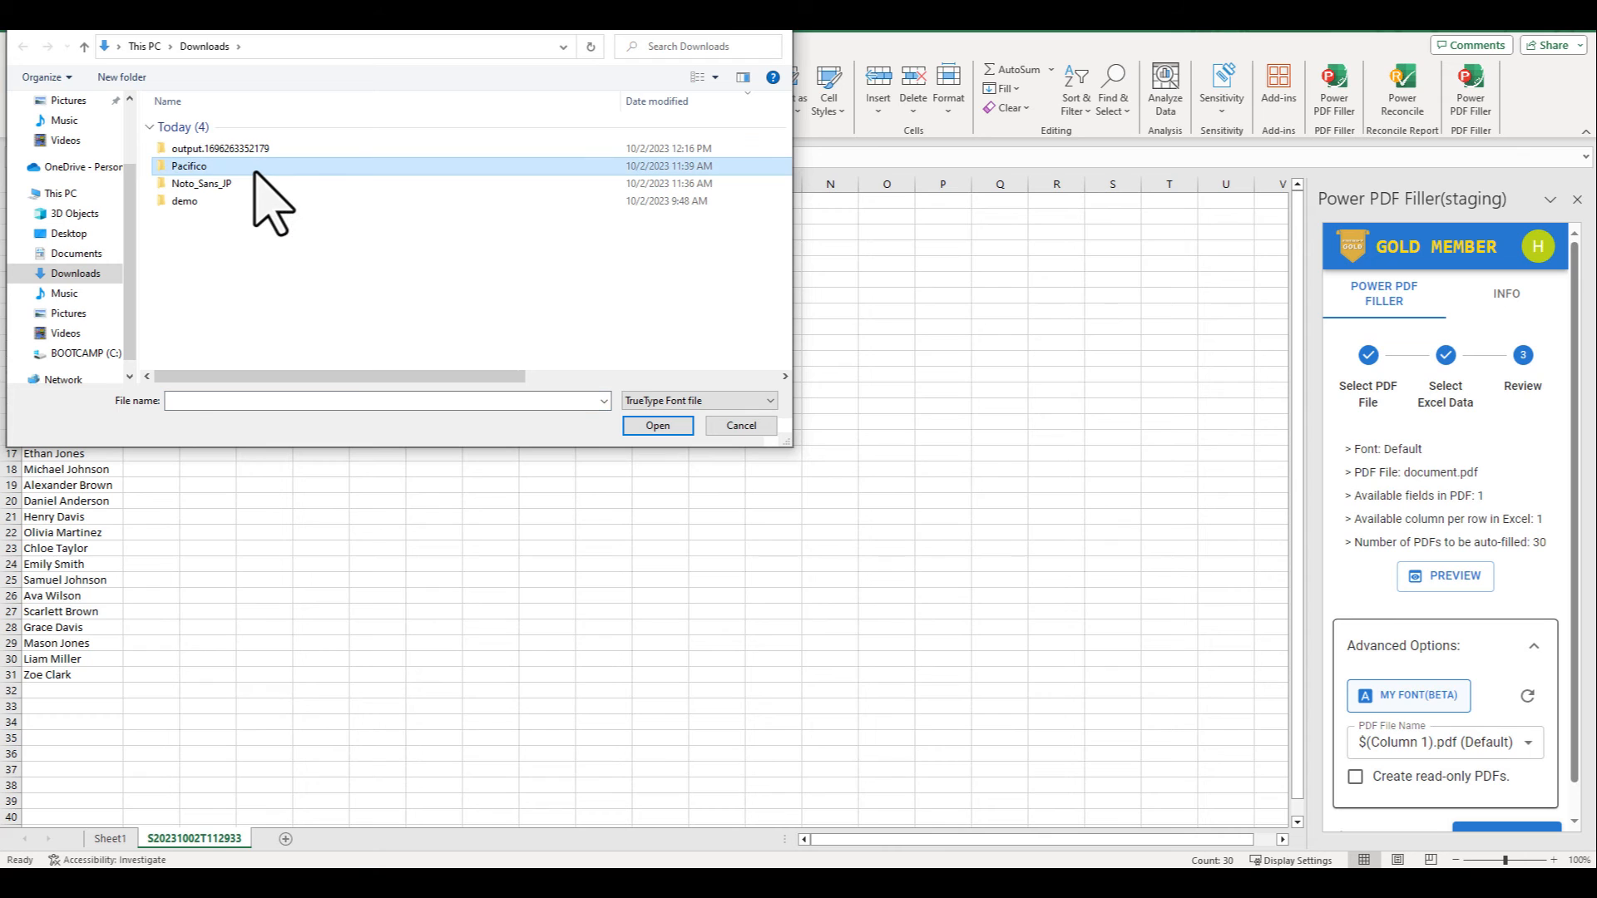
{"action": "double_click", "coordinate": [190, 164]}
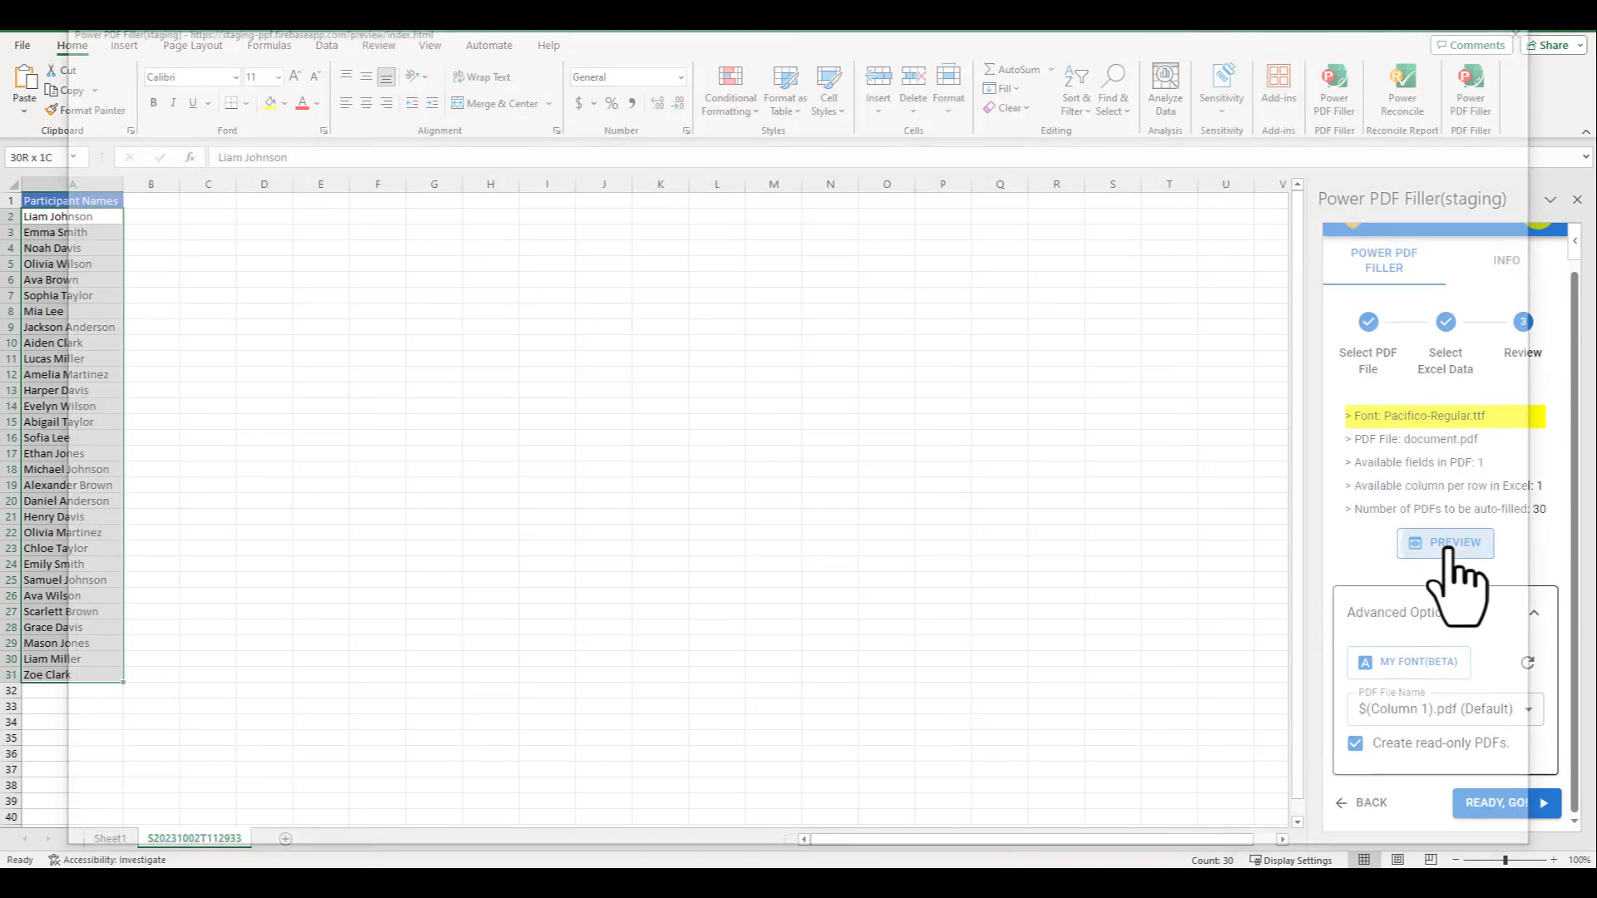
Preview the Pacifico name on the certificate and regenerate all 30 PDFs
{"action": "left_click", "coordinate": [1443, 541]}
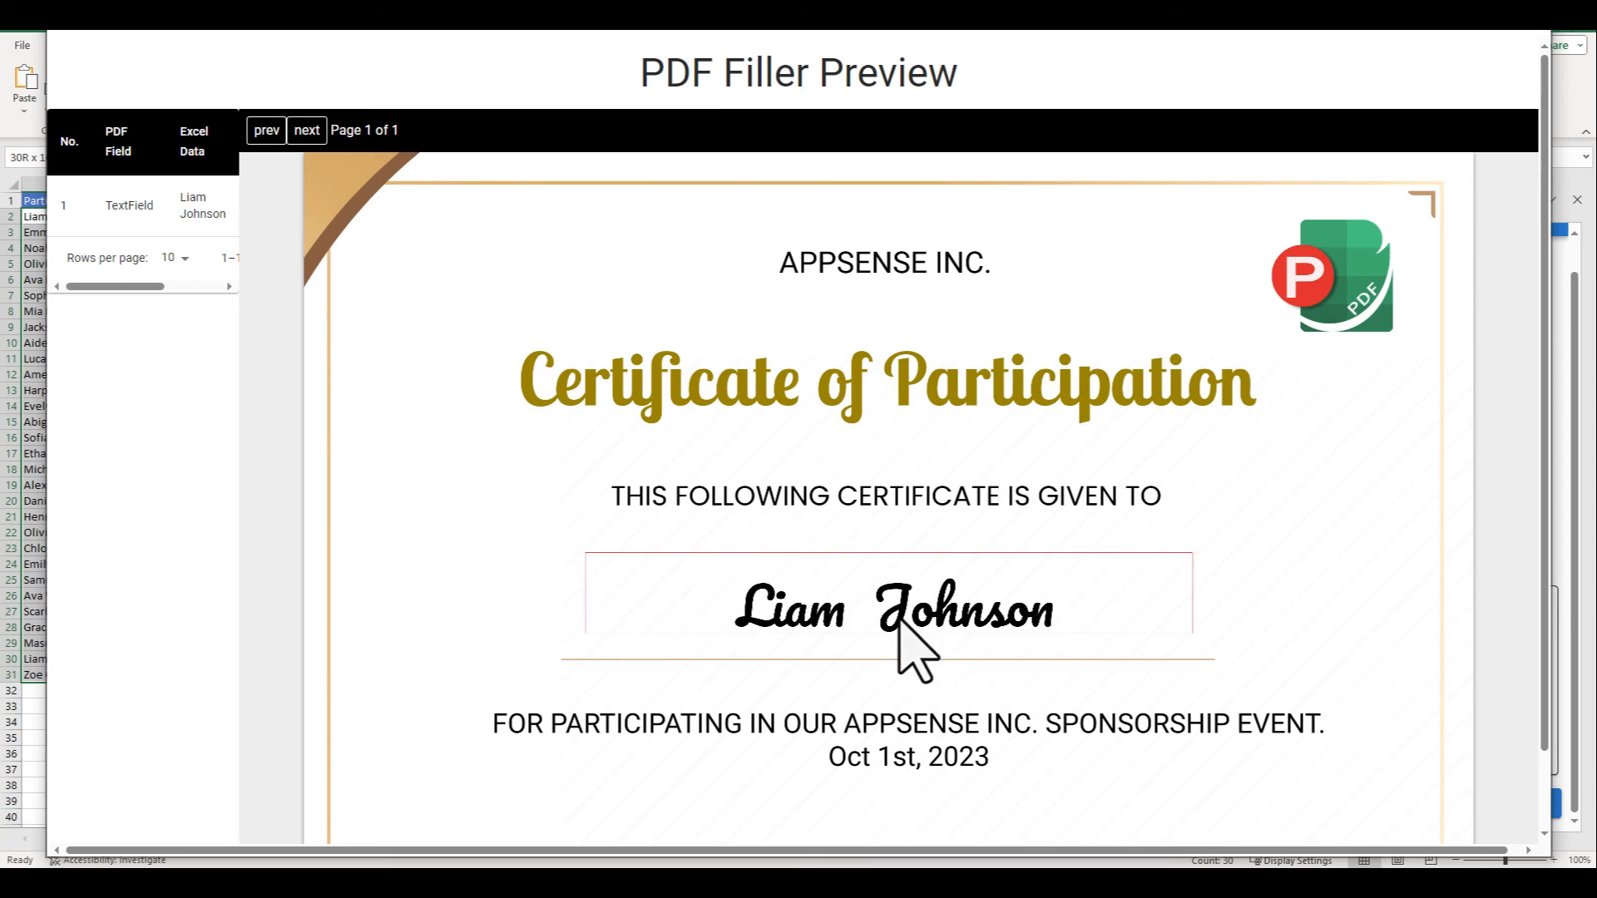
{"action": "mouse_move", "coordinate": [1519, 171]}
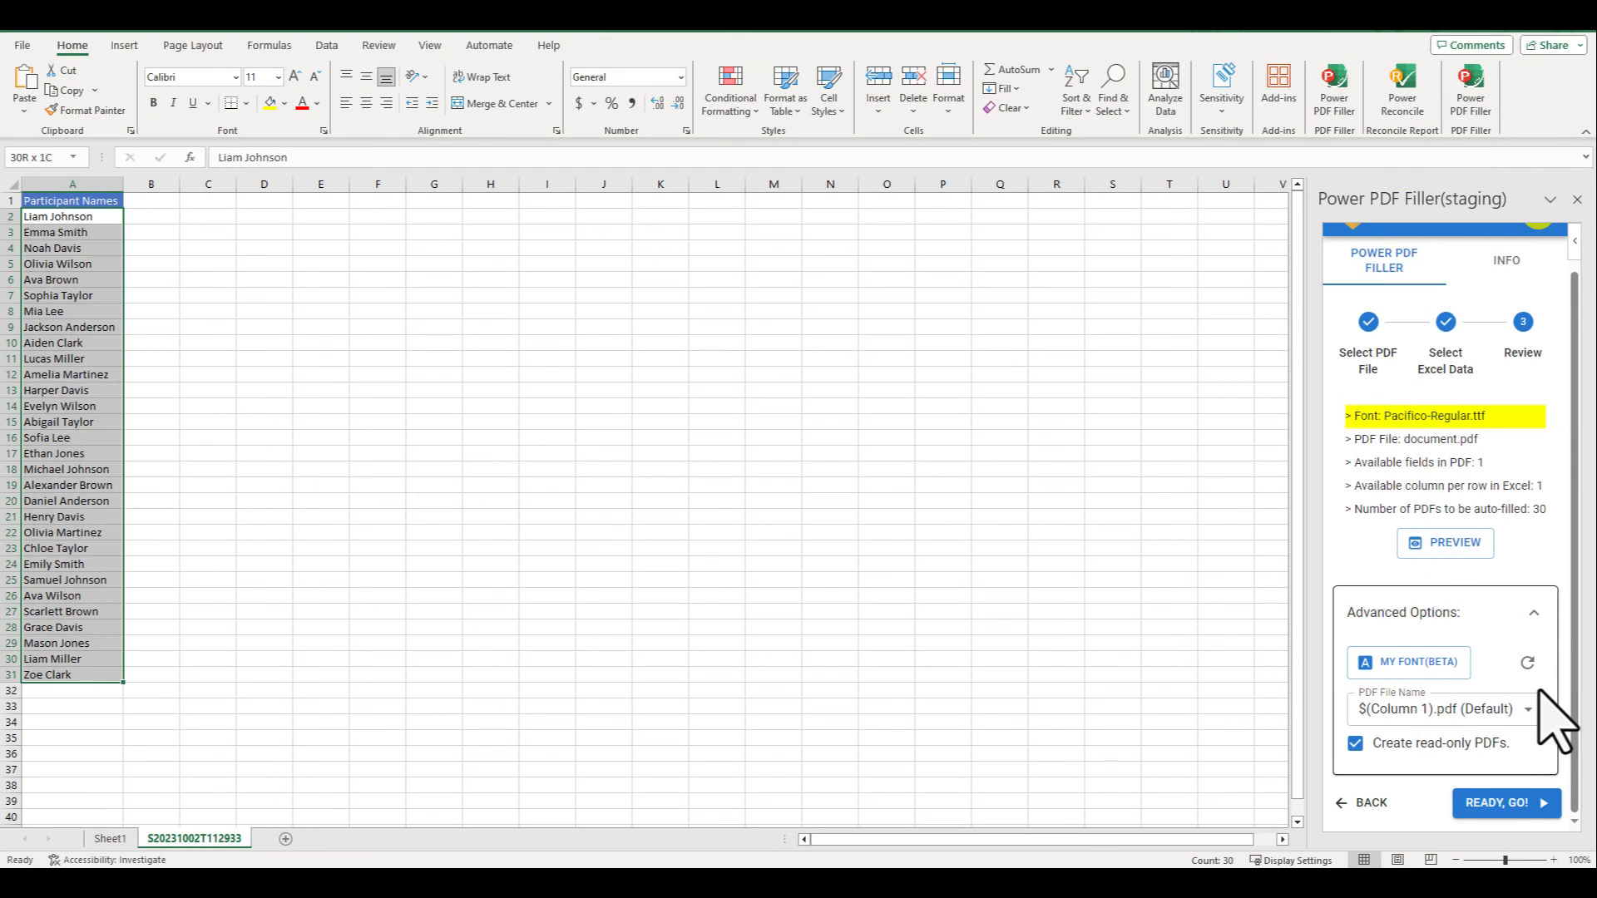
{"action": "left_click", "coordinate": [1506, 802]}
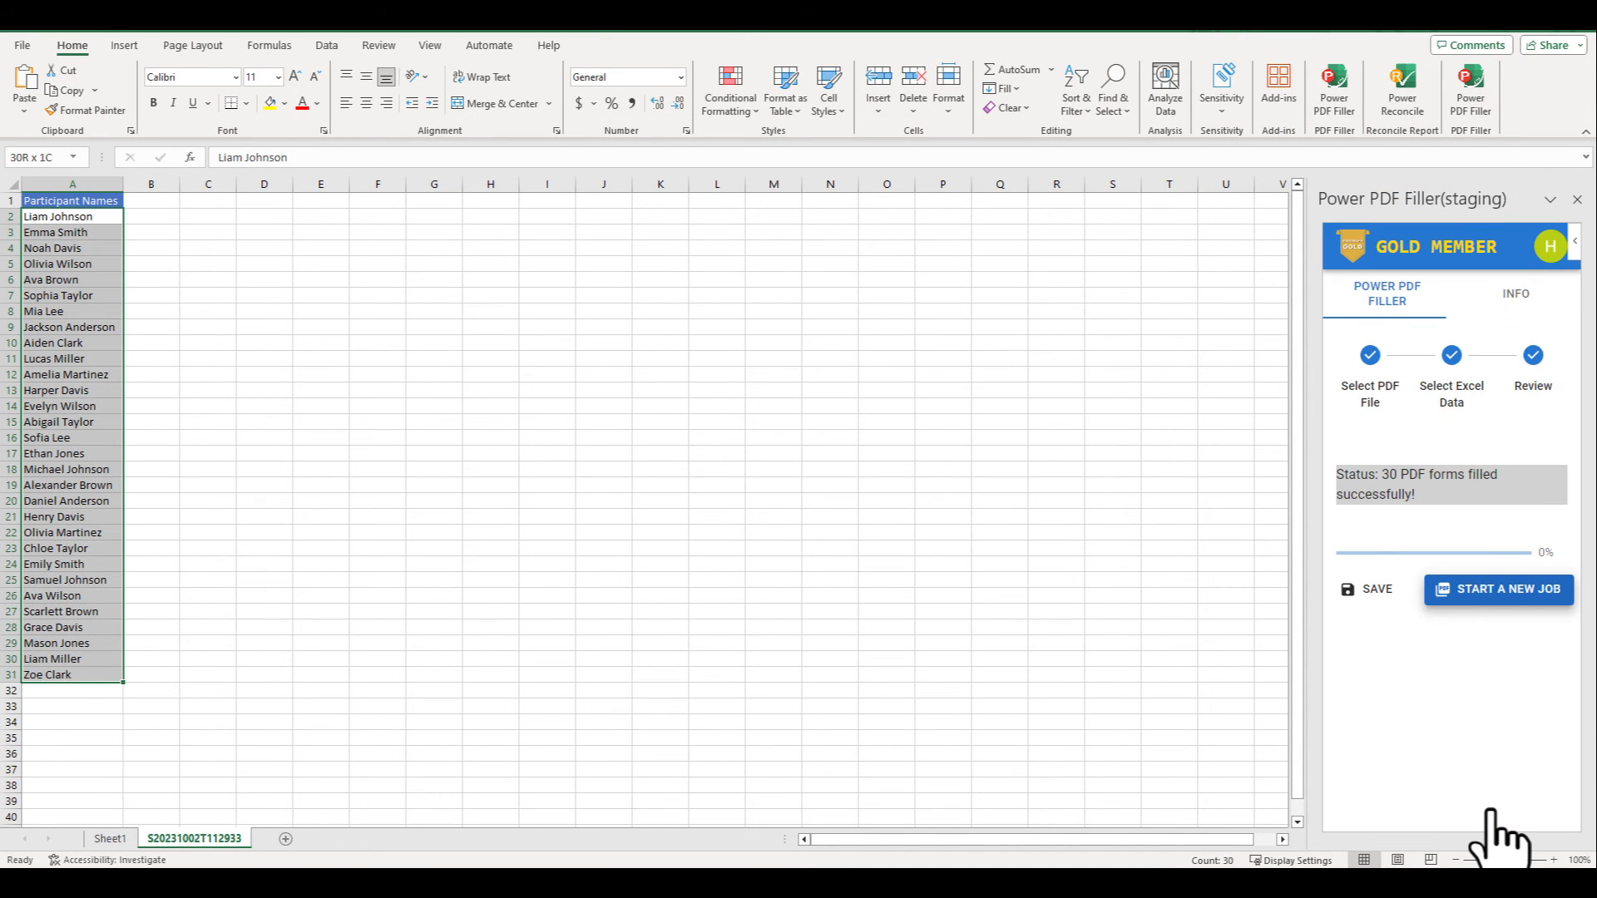